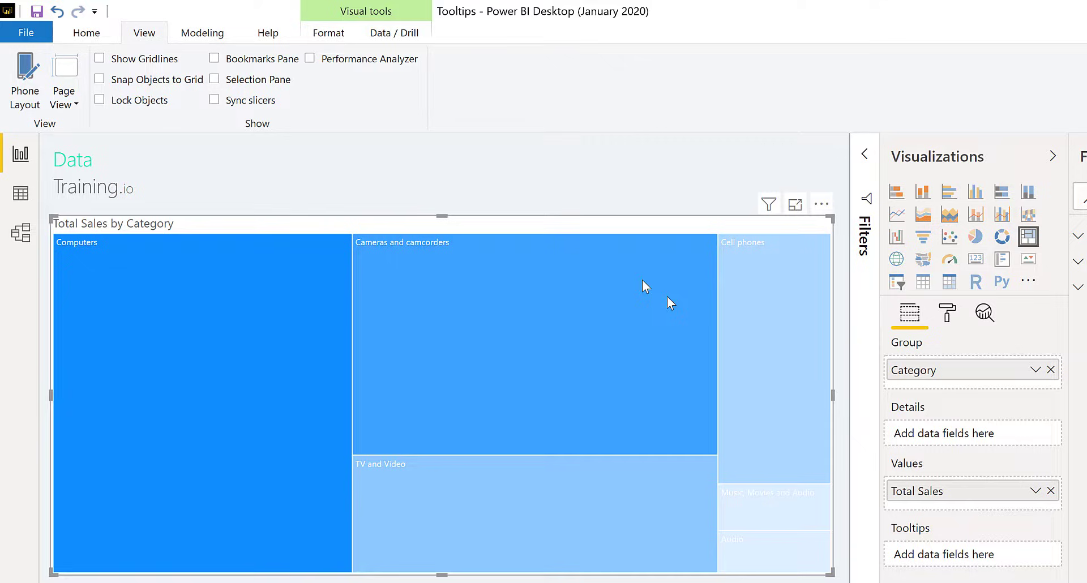
pyautogui.moveTo(947, 314)
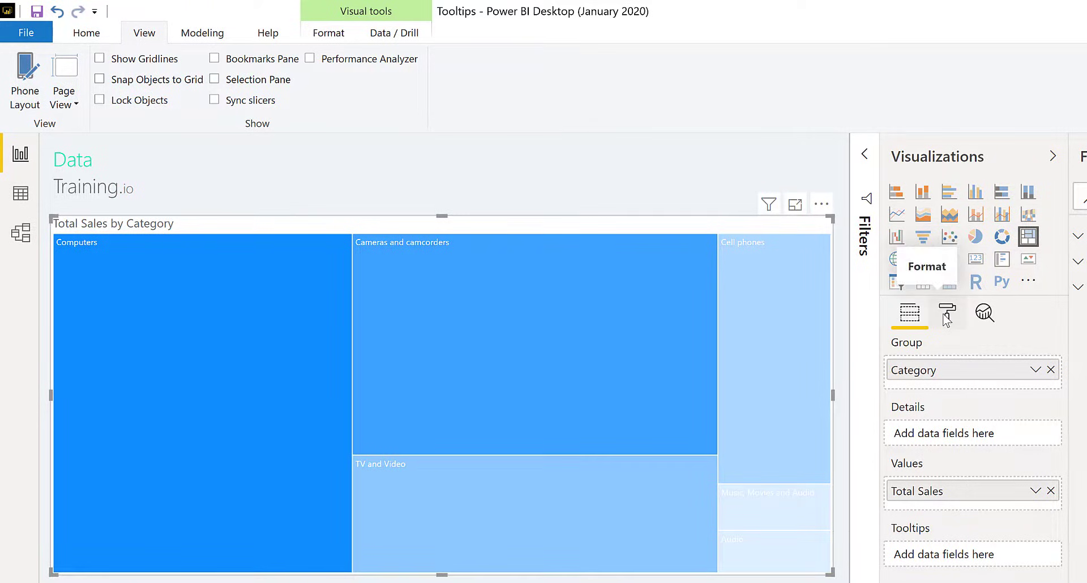
# - Show the treemap's Tooltip formatting settings and list the available tooltip types
pyautogui.click(945, 312)
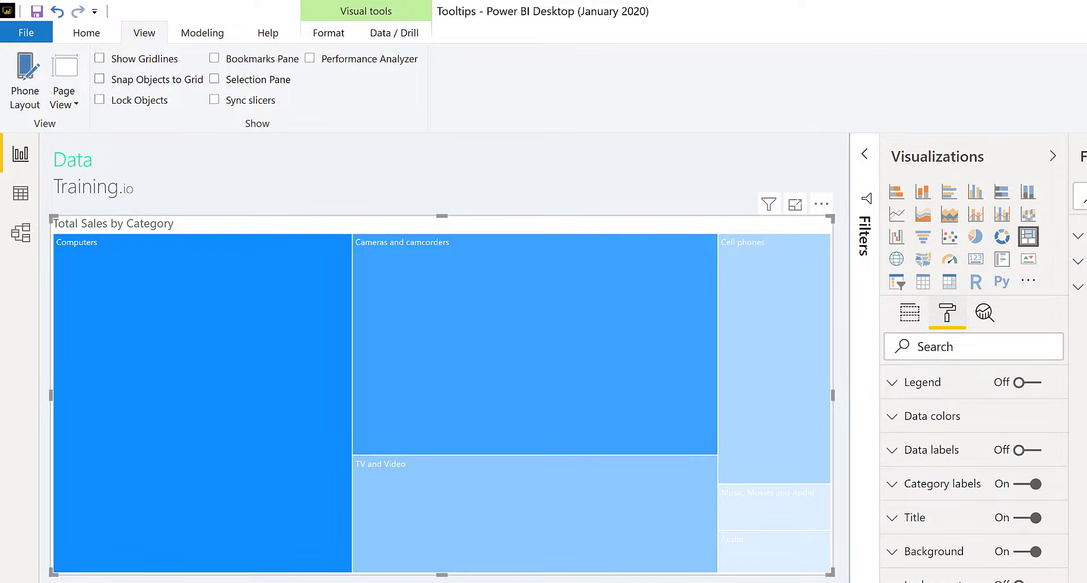
pyautogui.scroll(-3)
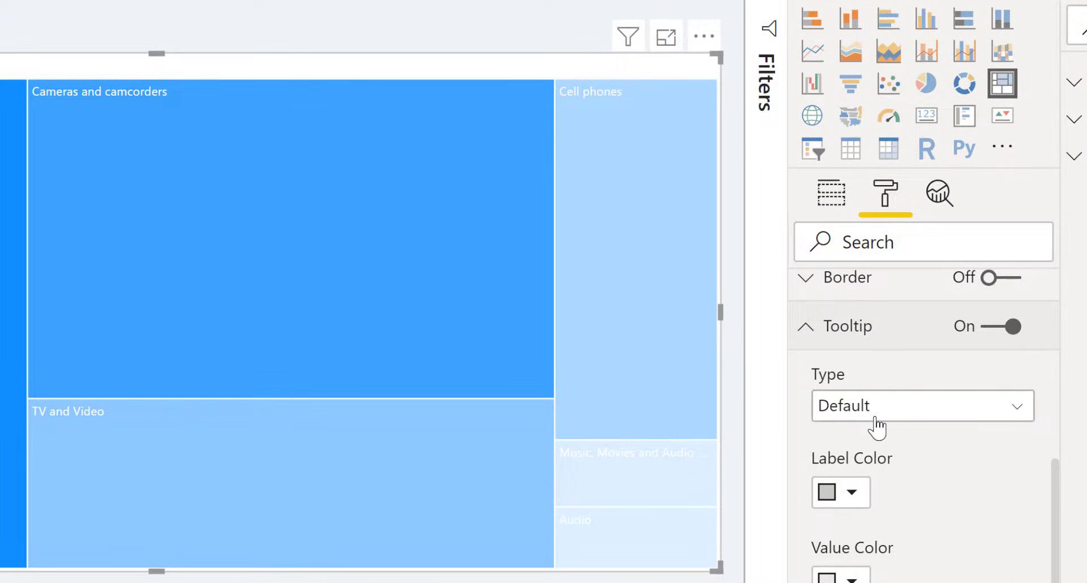
pyautogui.click(921, 405)
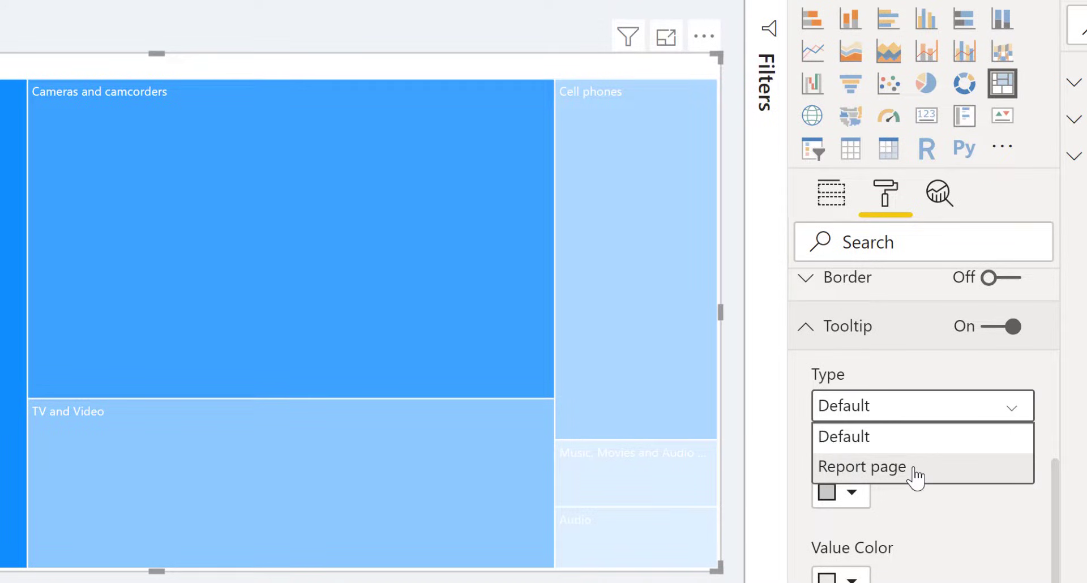
pyautogui.moveTo(914, 474)
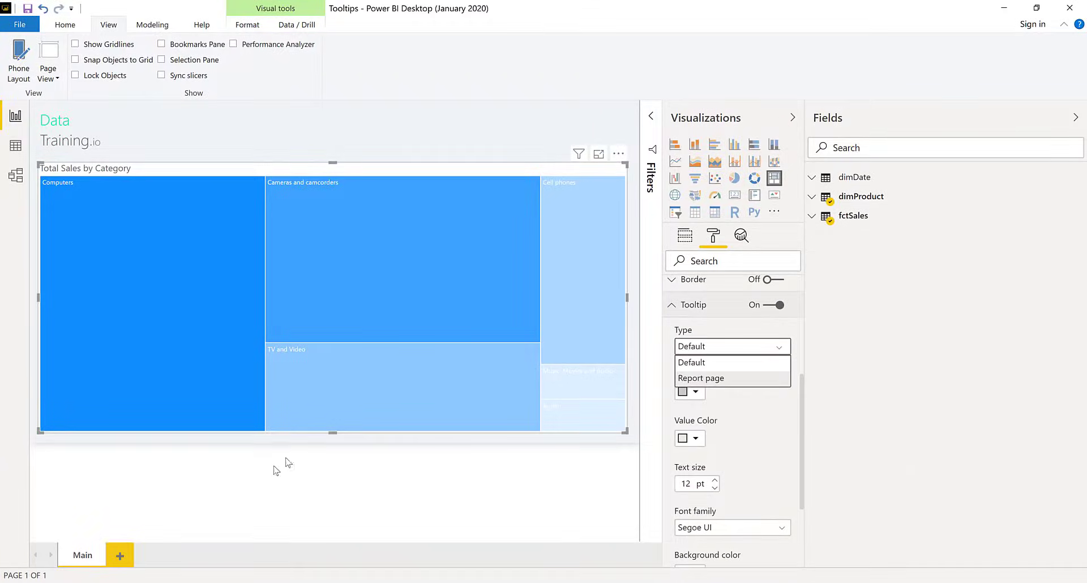
# - Add a new report page and name it 'Sales Details - Tooltip' in Page information, keeping Tooltip on
pyautogui.click(119, 556)
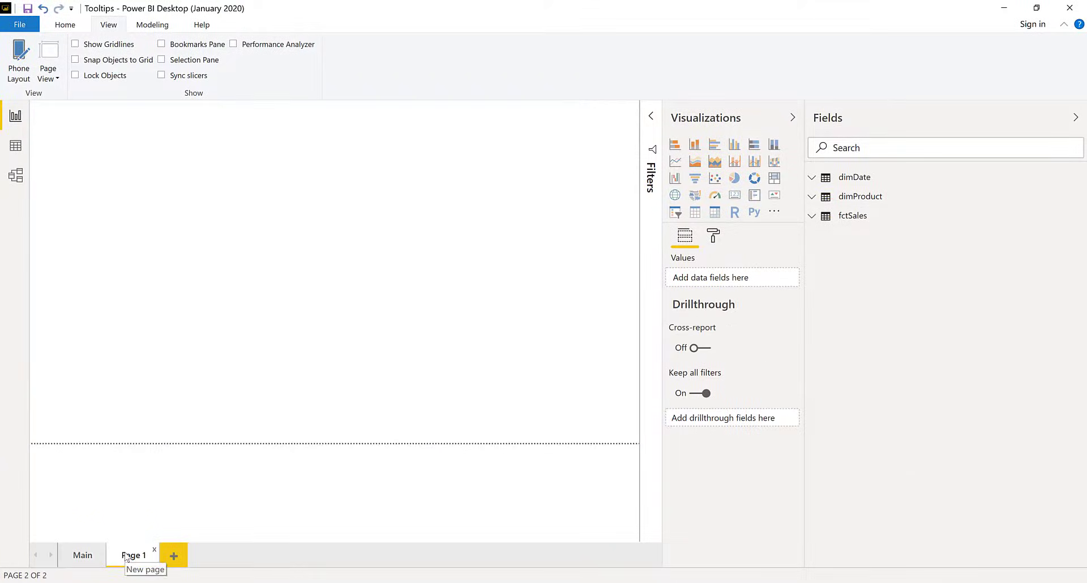
pyautogui.moveTo(337, 304)
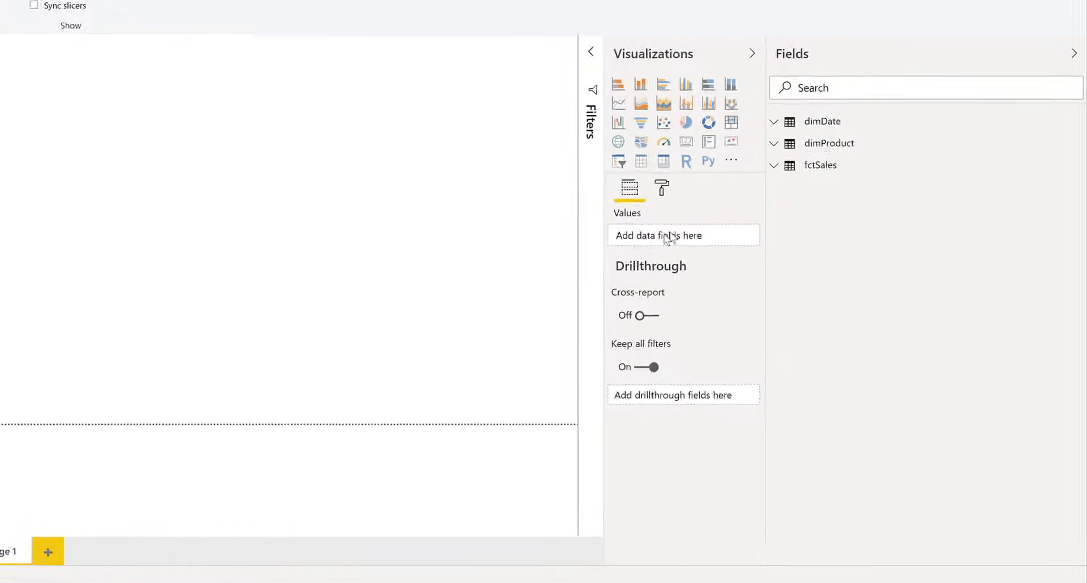
pyautogui.click(663, 189)
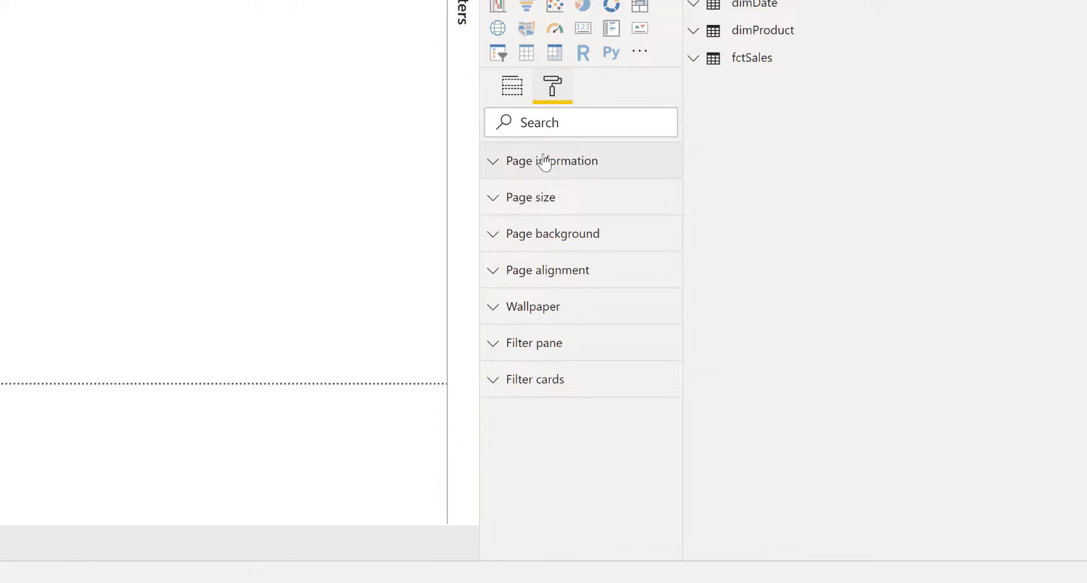
pyautogui.click(552, 161)
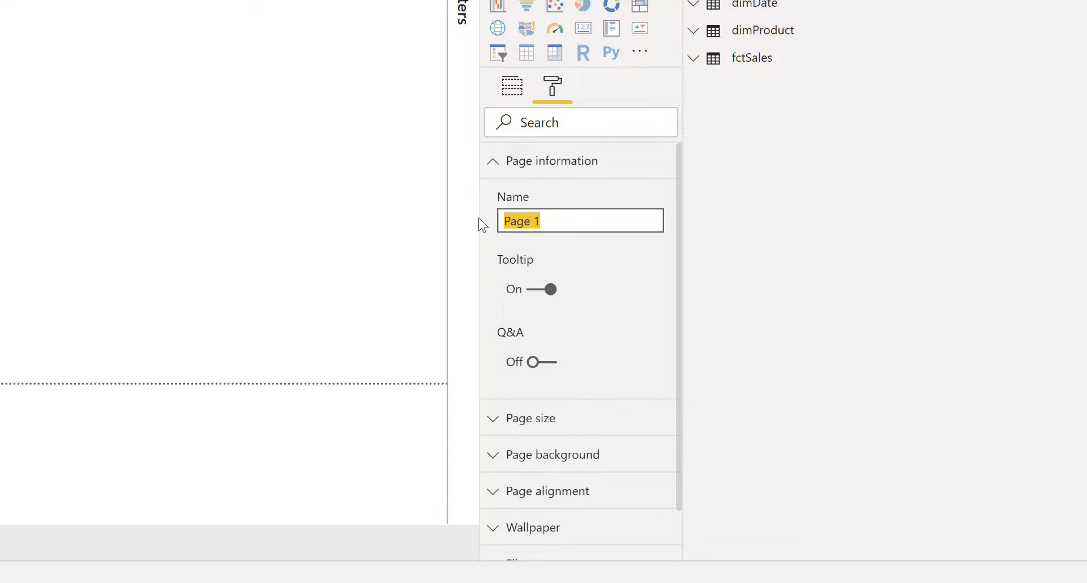
pyautogui.write('Sales Details - Too')
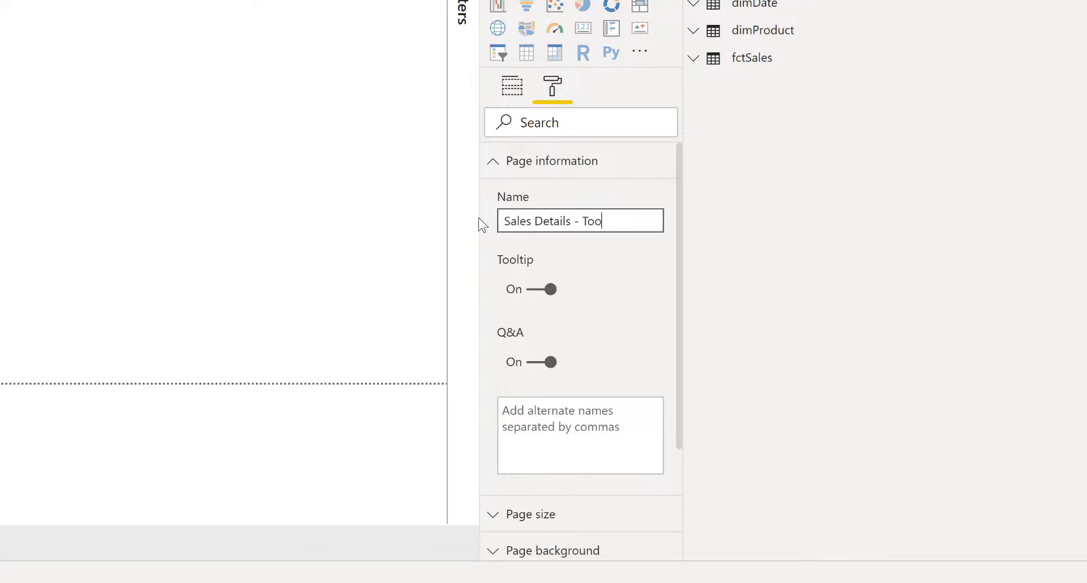
pyautogui.click(551, 161)
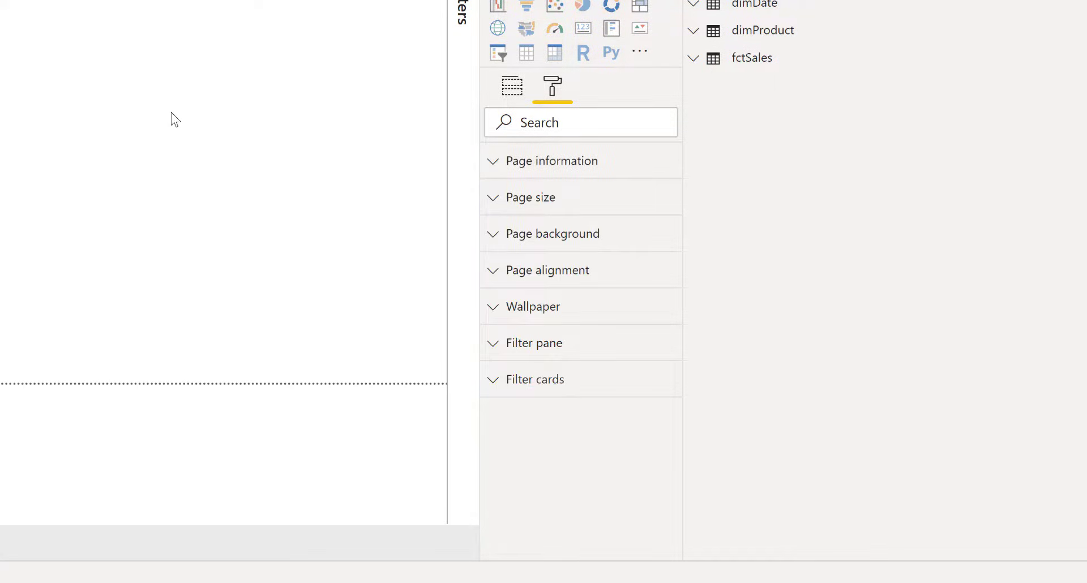
pyautogui.moveTo(572, 170)
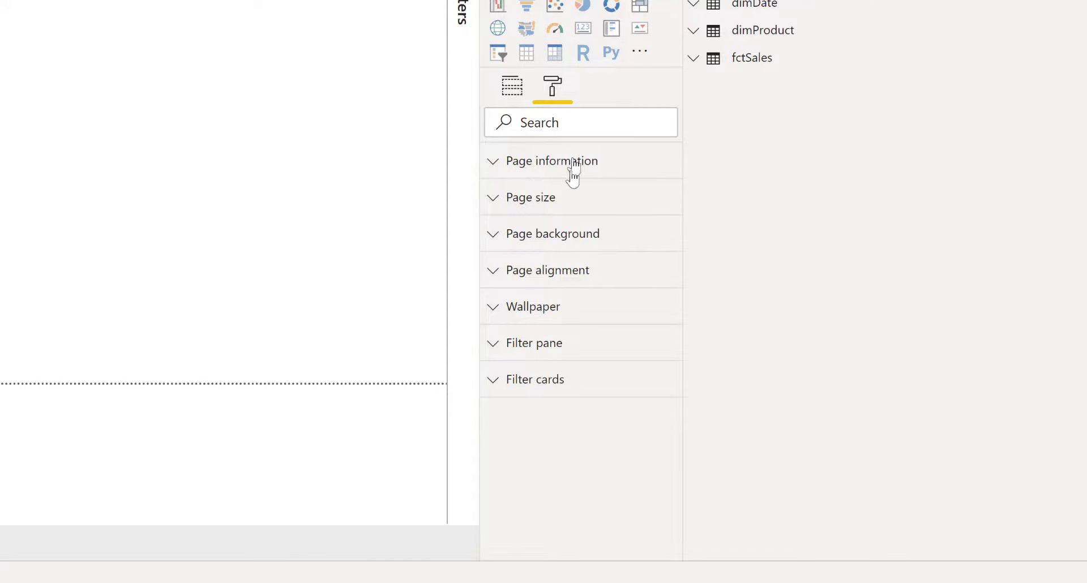
# - Set the page size type to Tooltip (320 by 240) and show it at actual size
pyautogui.click(530, 198)
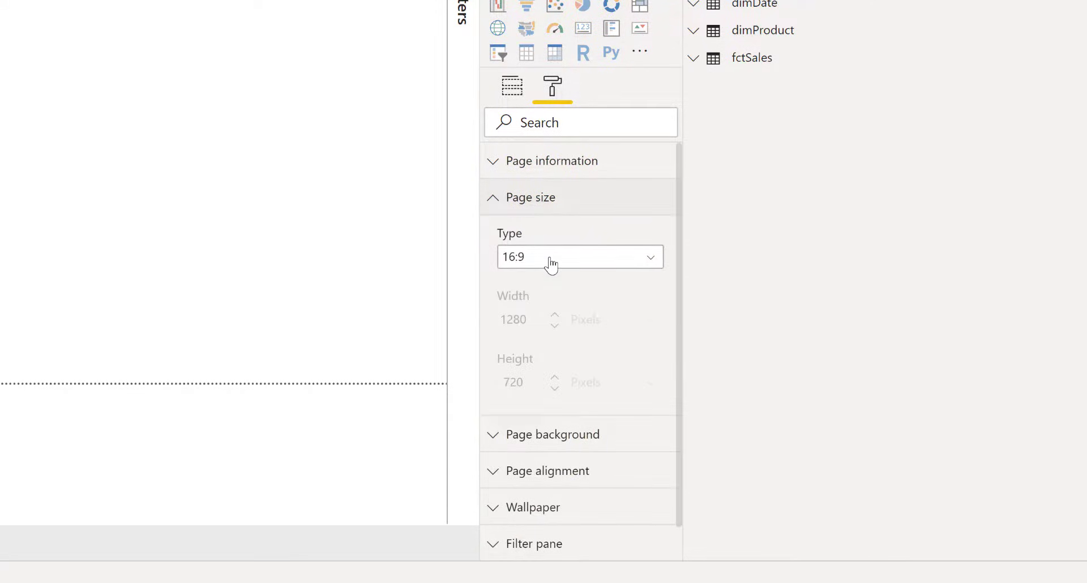
pyautogui.click(580, 257)
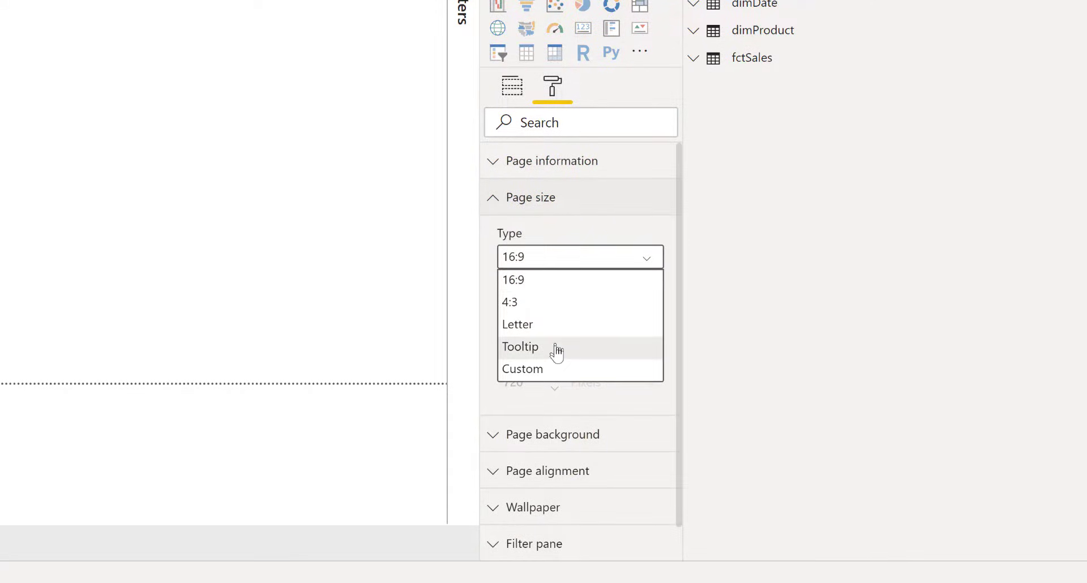
pyautogui.click(521, 347)
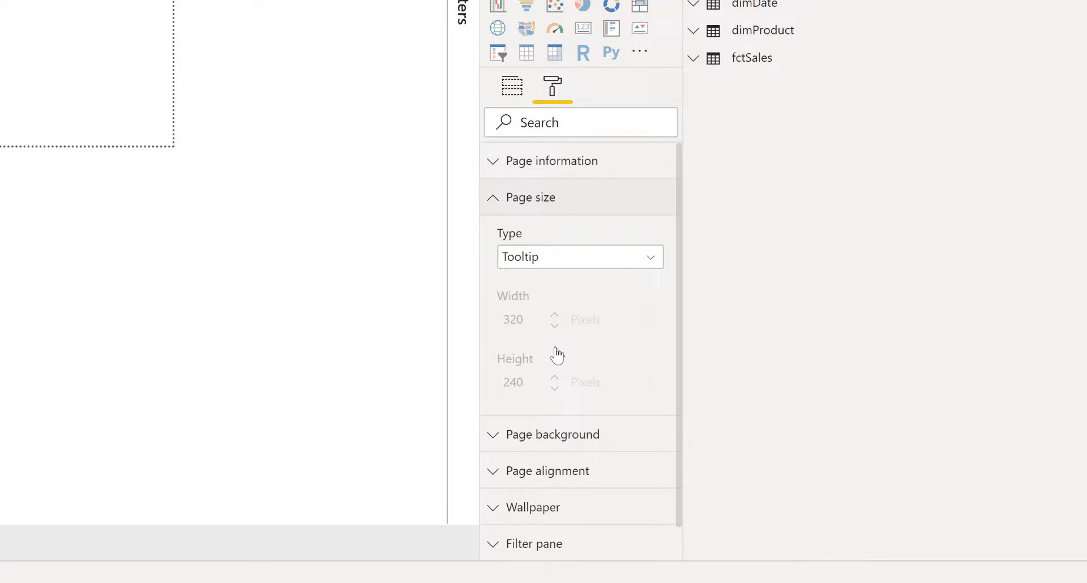
pyautogui.moveTo(558, 356)
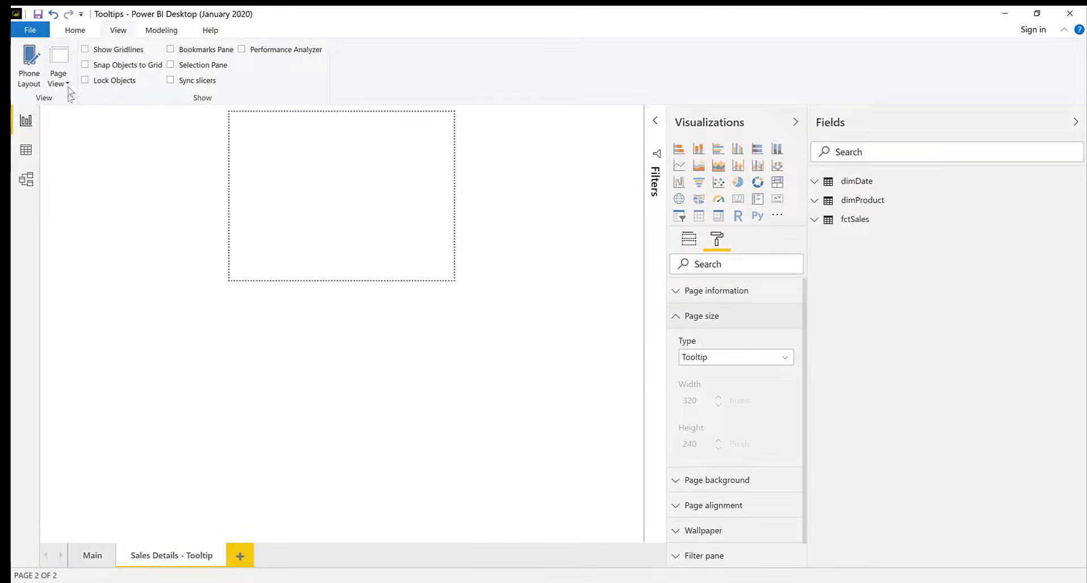
pyautogui.click(58, 66)
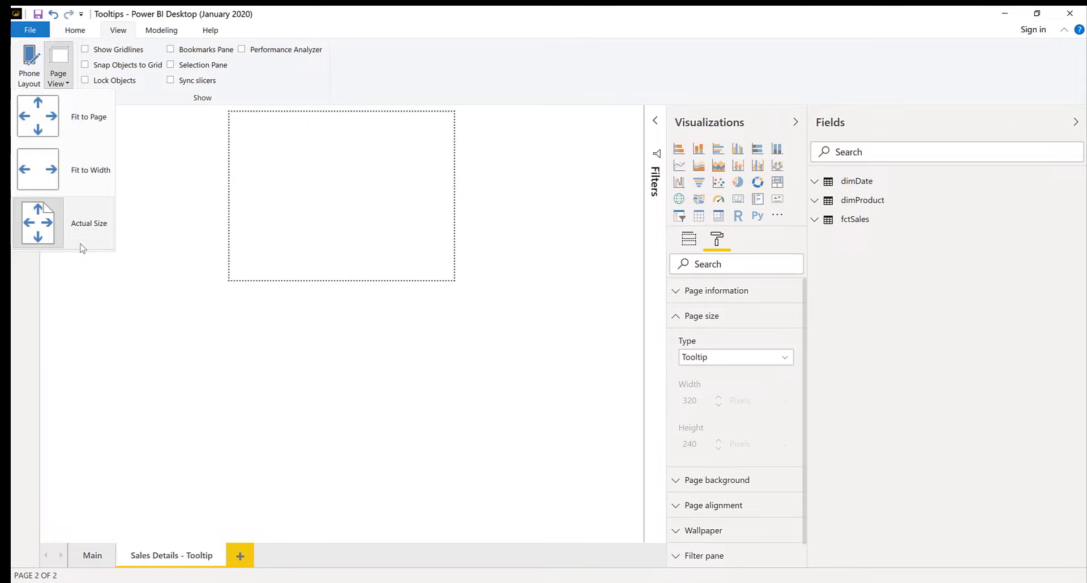
pyautogui.moveTo(91, 235)
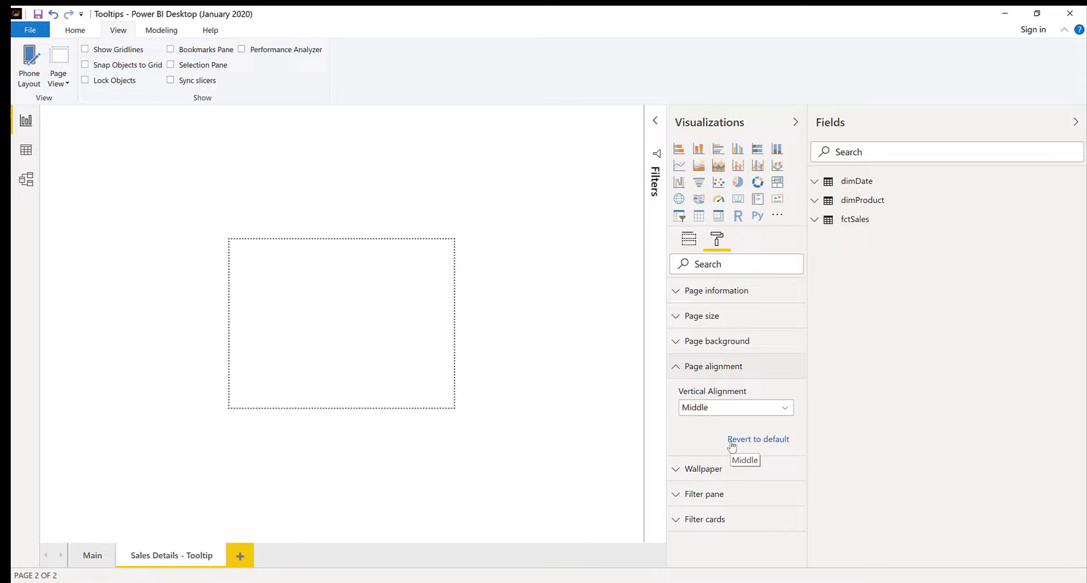
# - Set the page background transparency from 100% to 0% for a solid white background
pyautogui.click(713, 366)
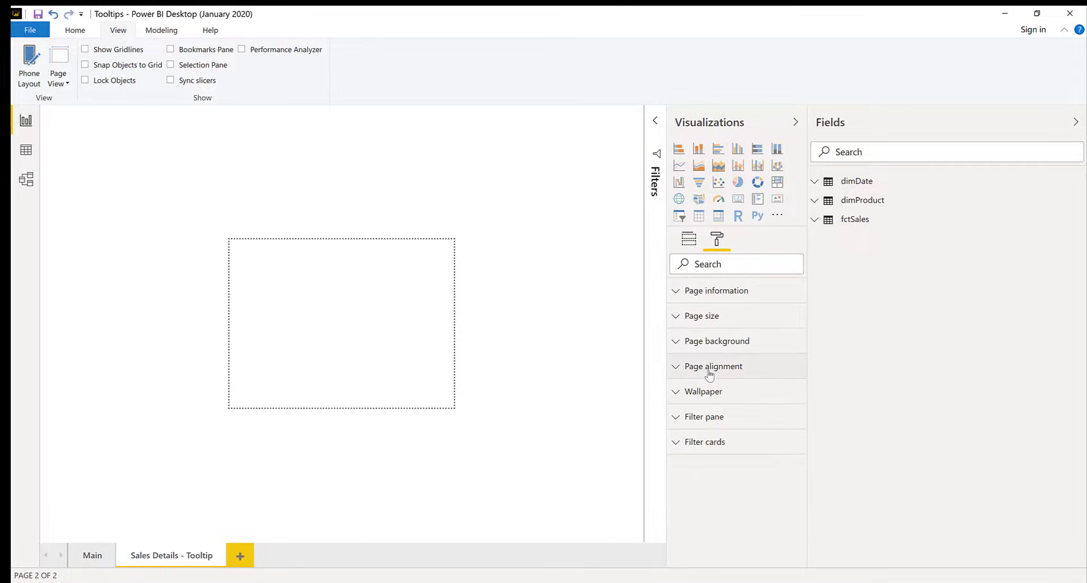
pyautogui.click(717, 341)
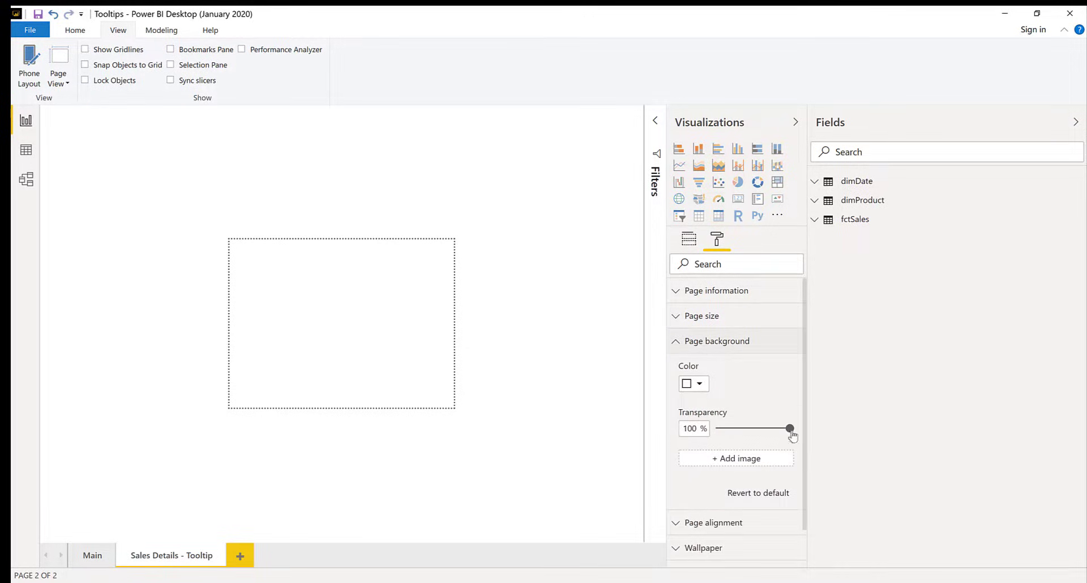
pyautogui.moveTo(789, 428); pyautogui.dragTo(719, 428)
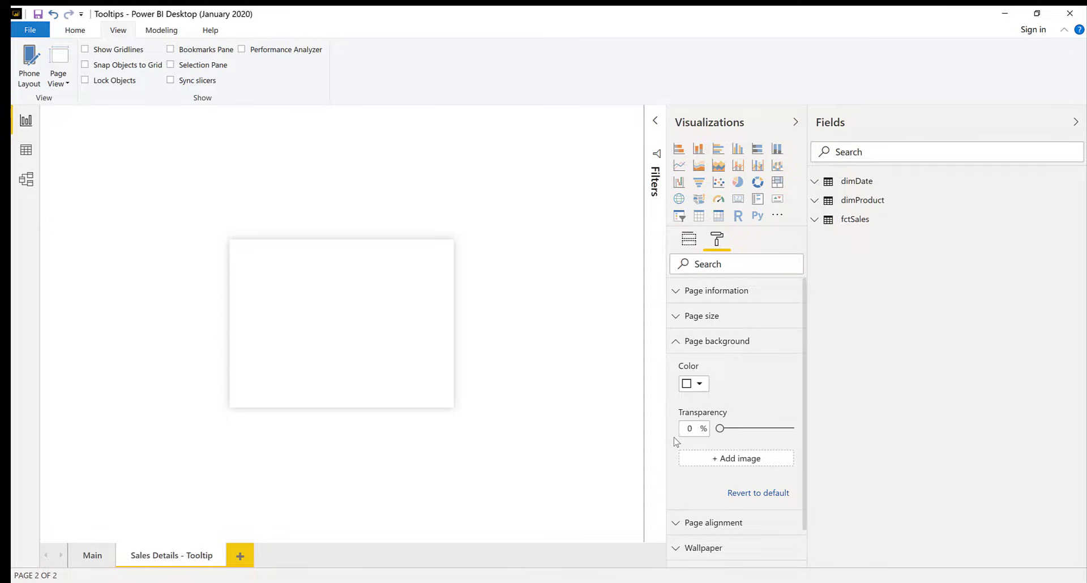
pyautogui.moveTo(456, 250)
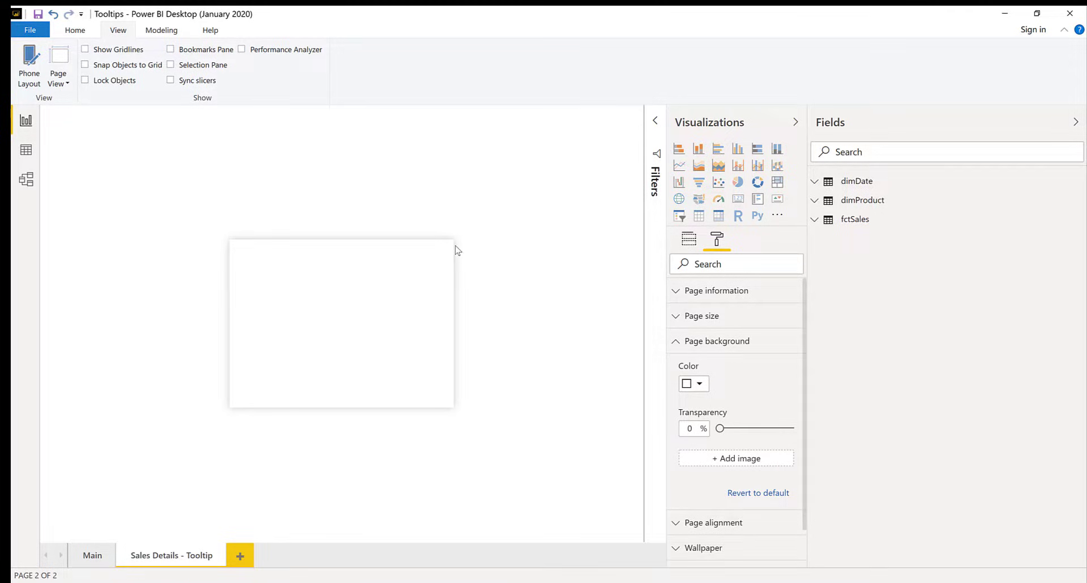
pyautogui.moveTo(481, 247)
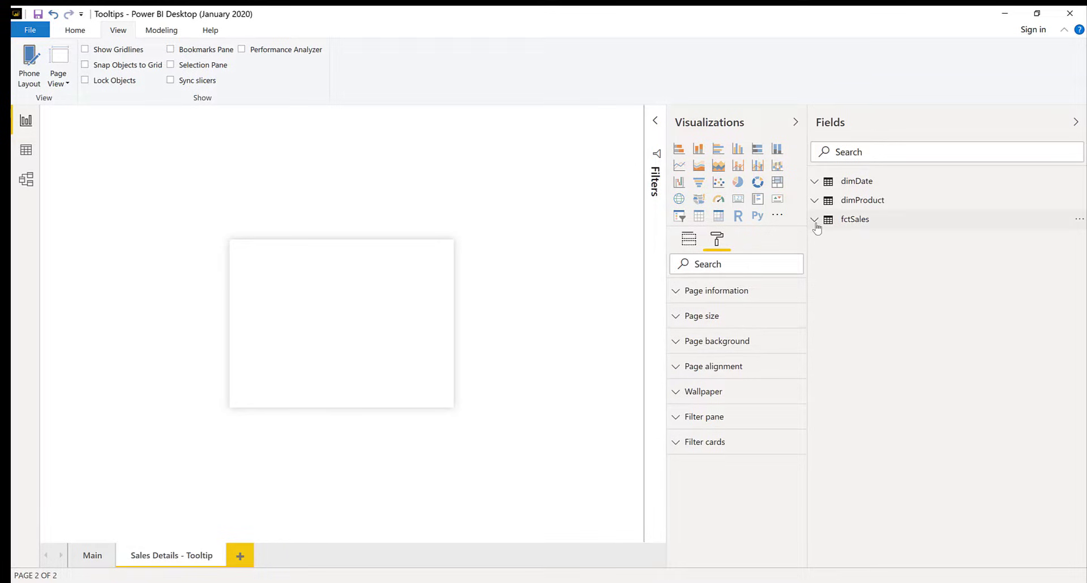
# - Add a Total Sales line chart from fctSales split by dimProduct Category
pyautogui.click(815, 220)
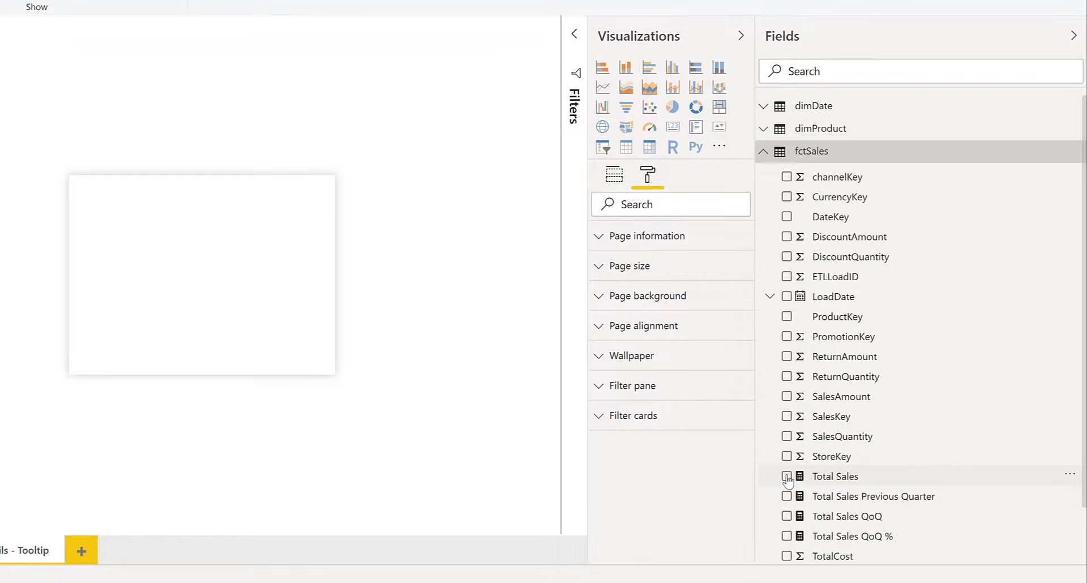
pyautogui.click(787, 476)
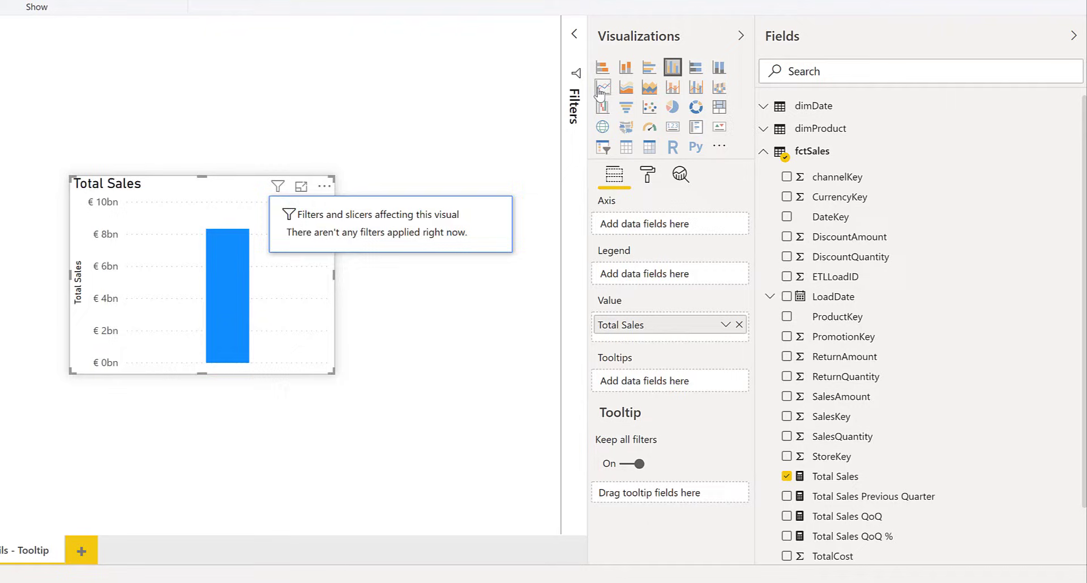
pyautogui.click(601, 88)
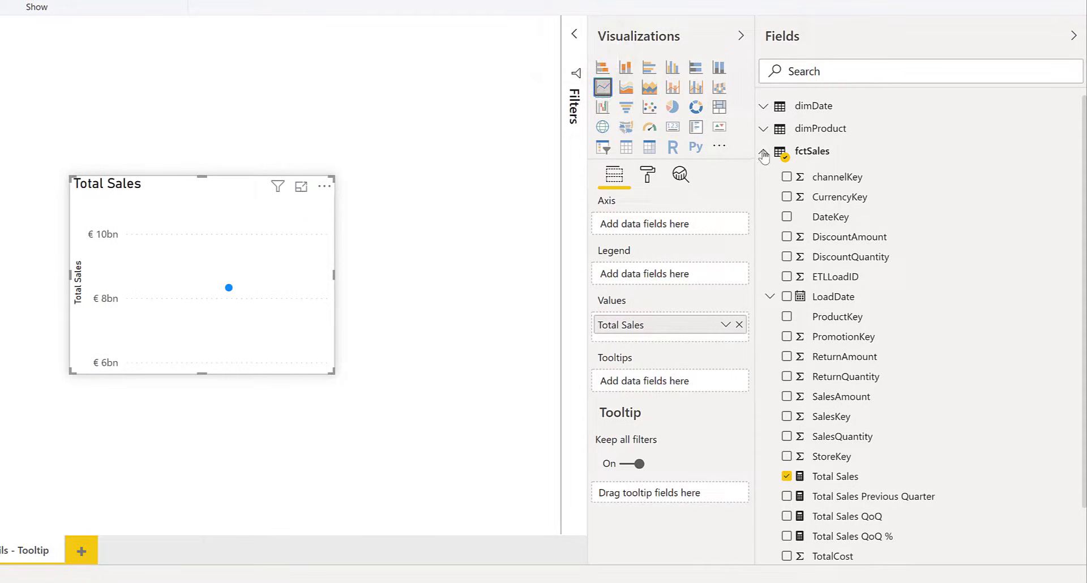
pyautogui.click(763, 128)
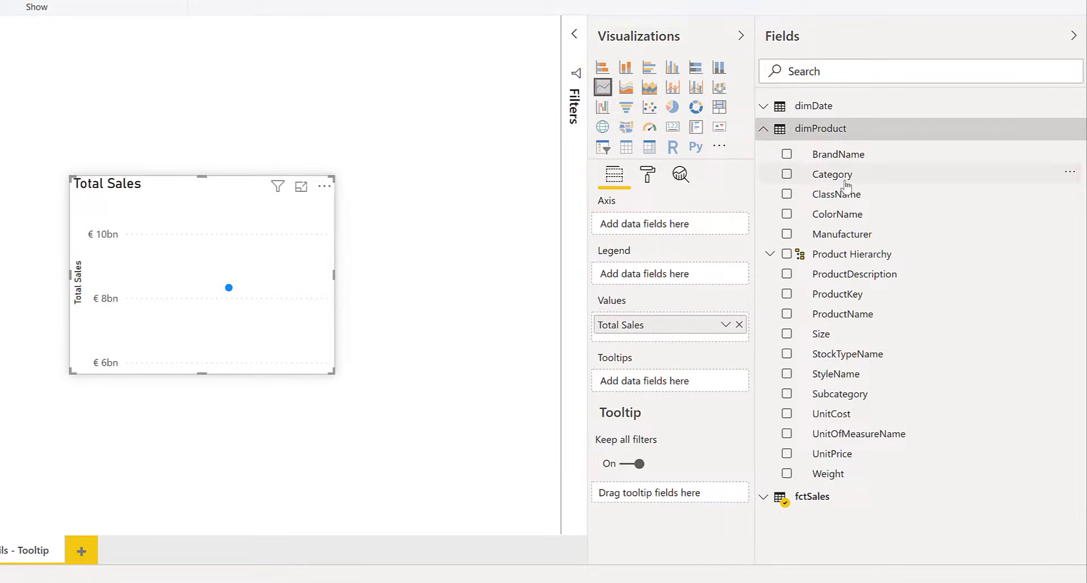
pyautogui.moveTo(653, 274)
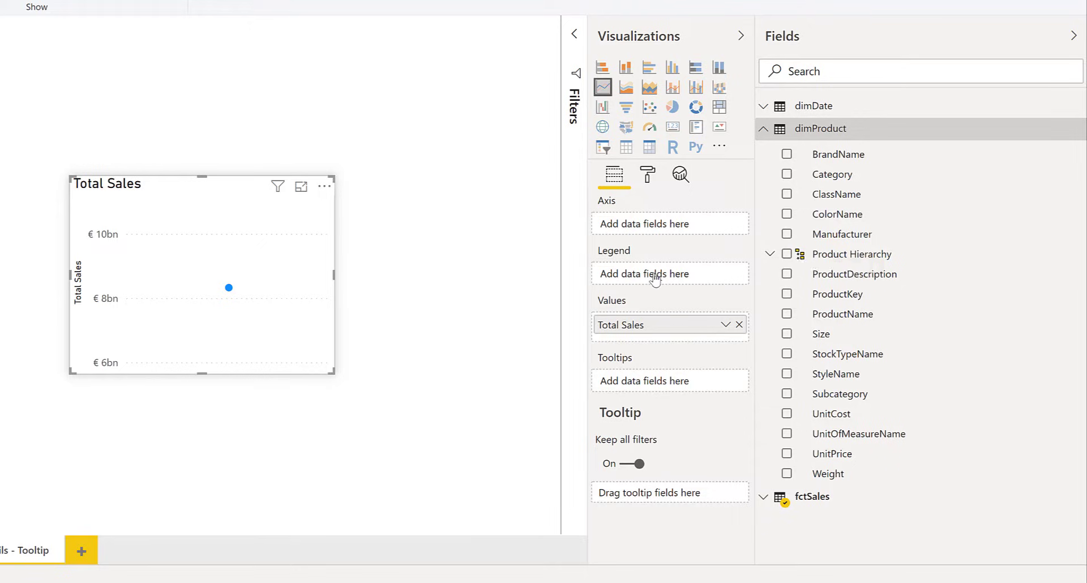
pyautogui.click(786, 174)
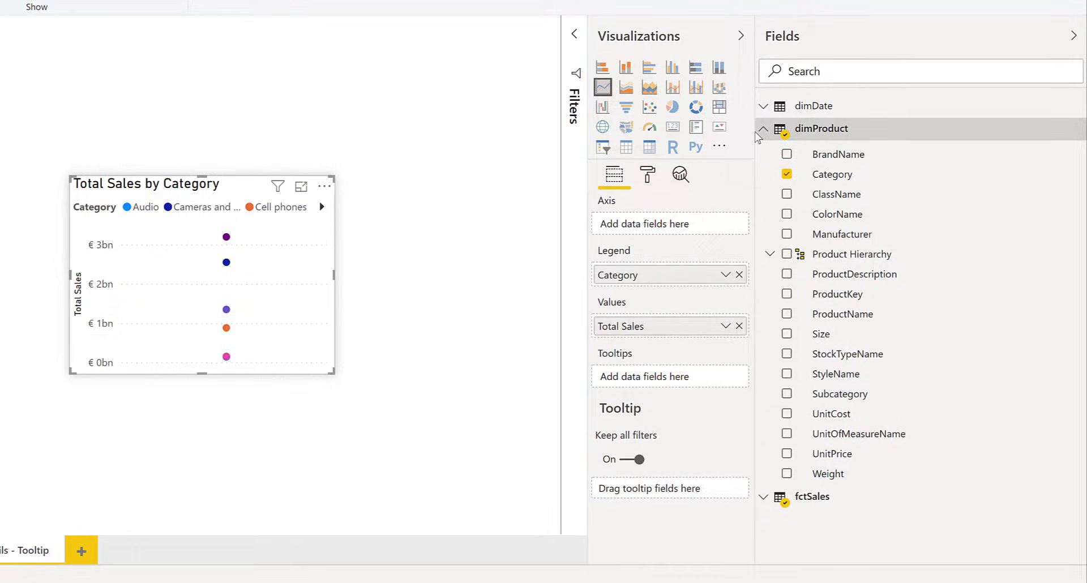
pyautogui.click(763, 129)
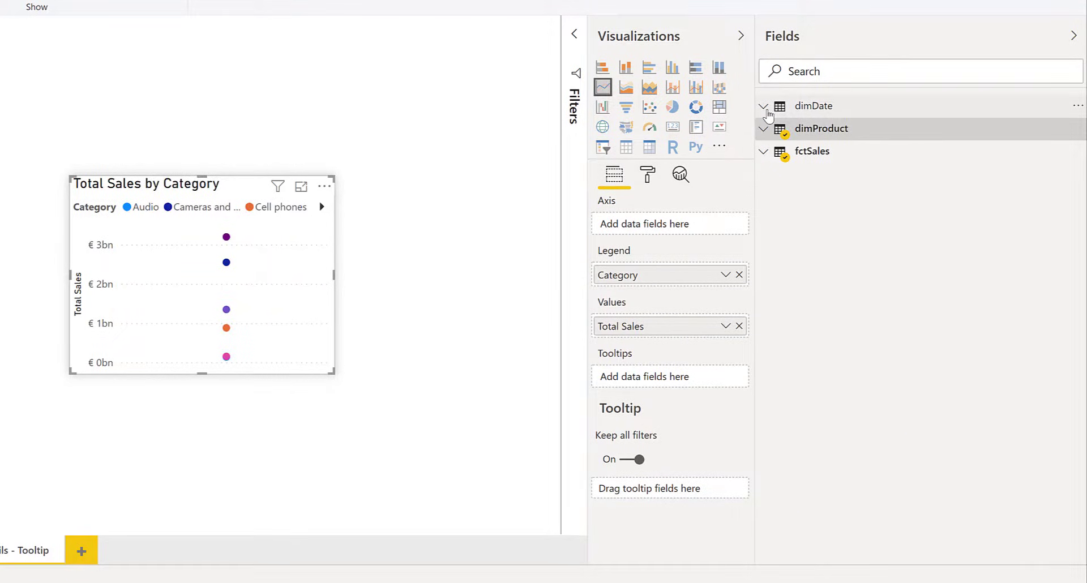
# - Put the Calendar Hierarchy on the axis without the month level, expanded to years and quarters
pyautogui.click(763, 107)
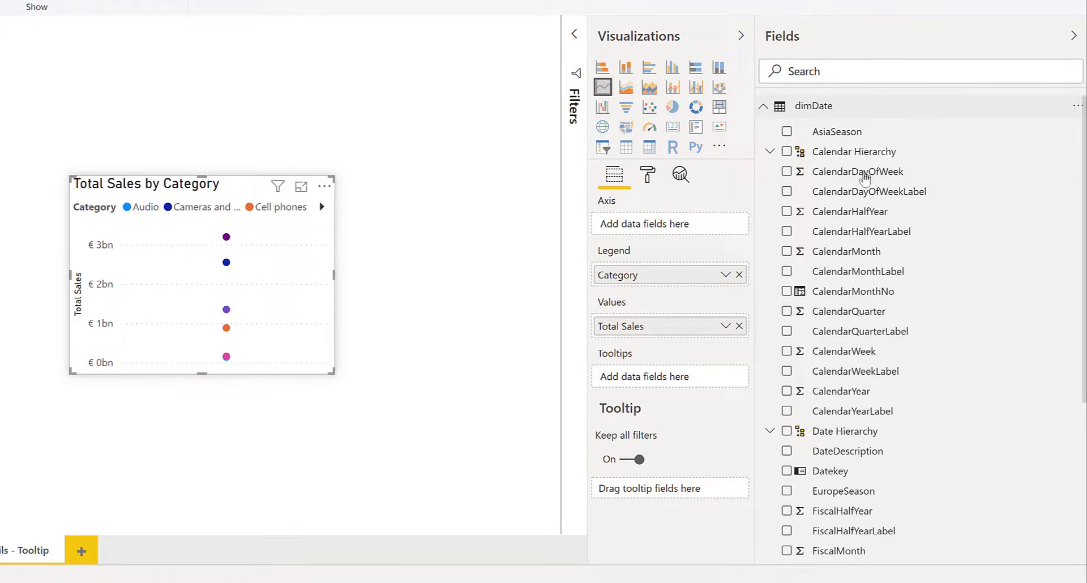
pyautogui.moveTo(854, 150); pyautogui.dragTo(643, 224)
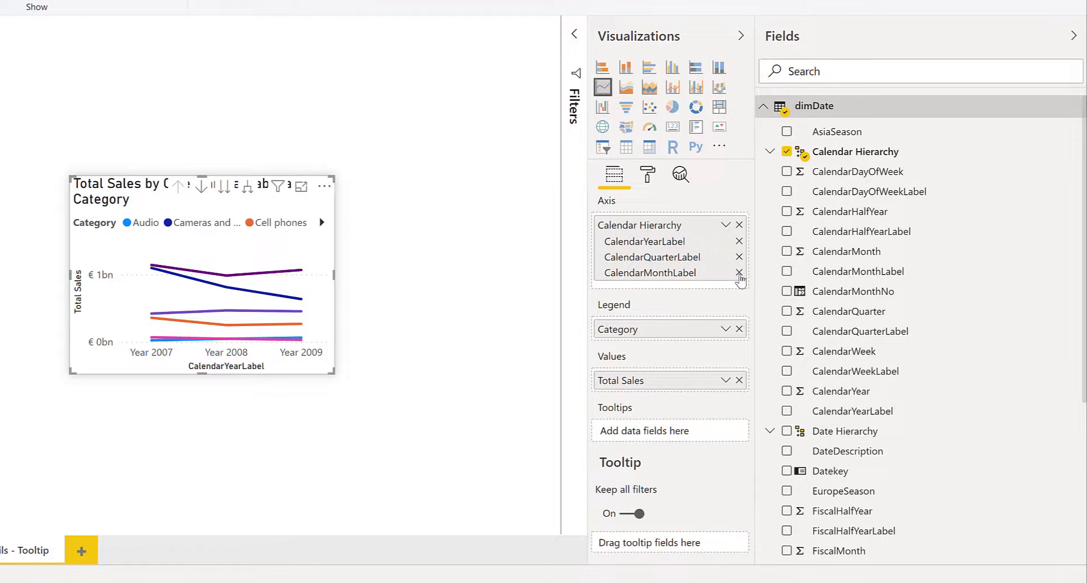
pyautogui.click(739, 273)
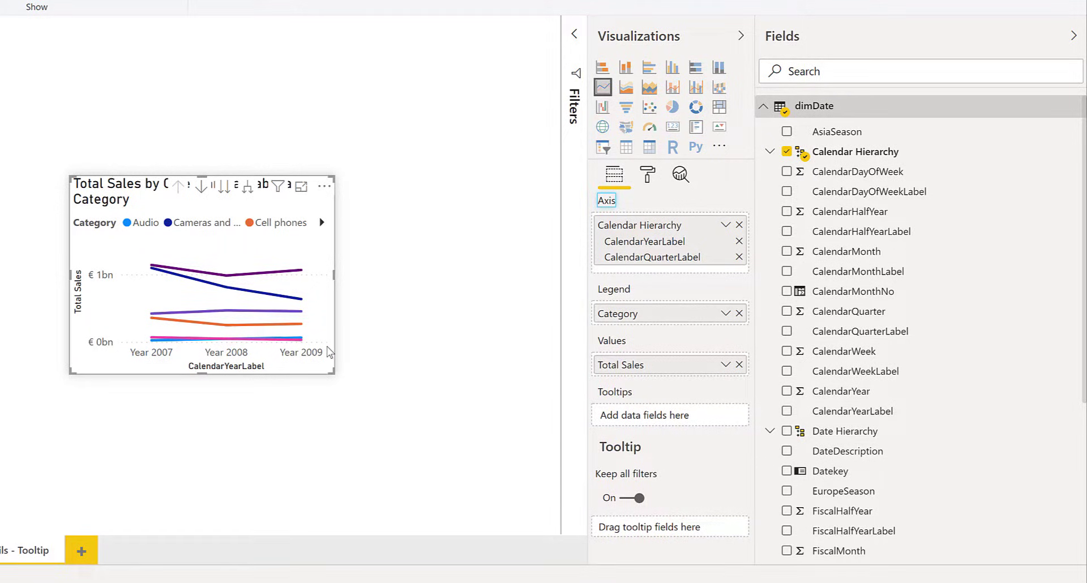
pyautogui.moveTo(194, 360)
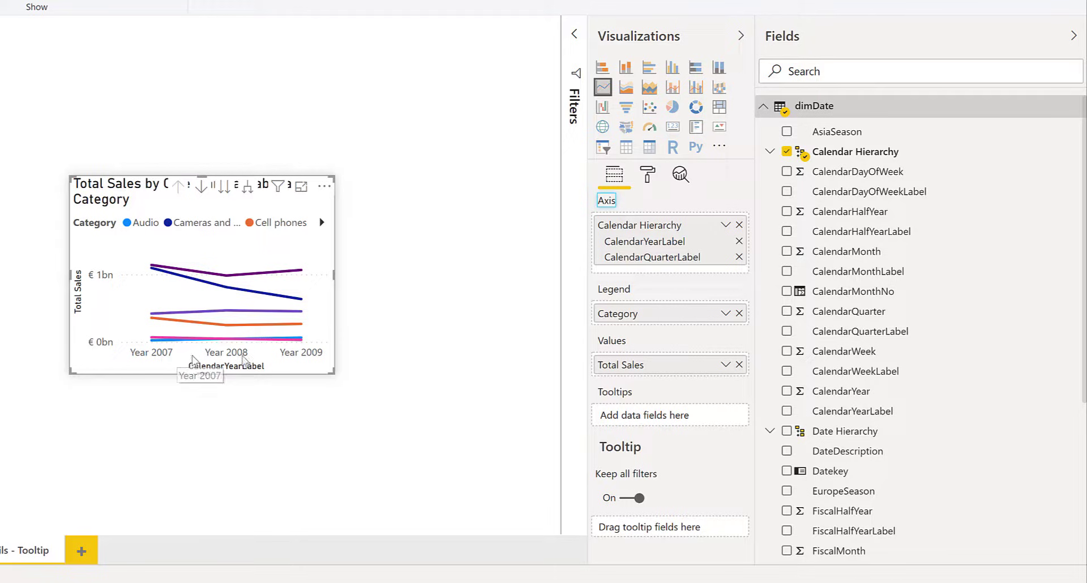
pyautogui.moveTo(245, 194)
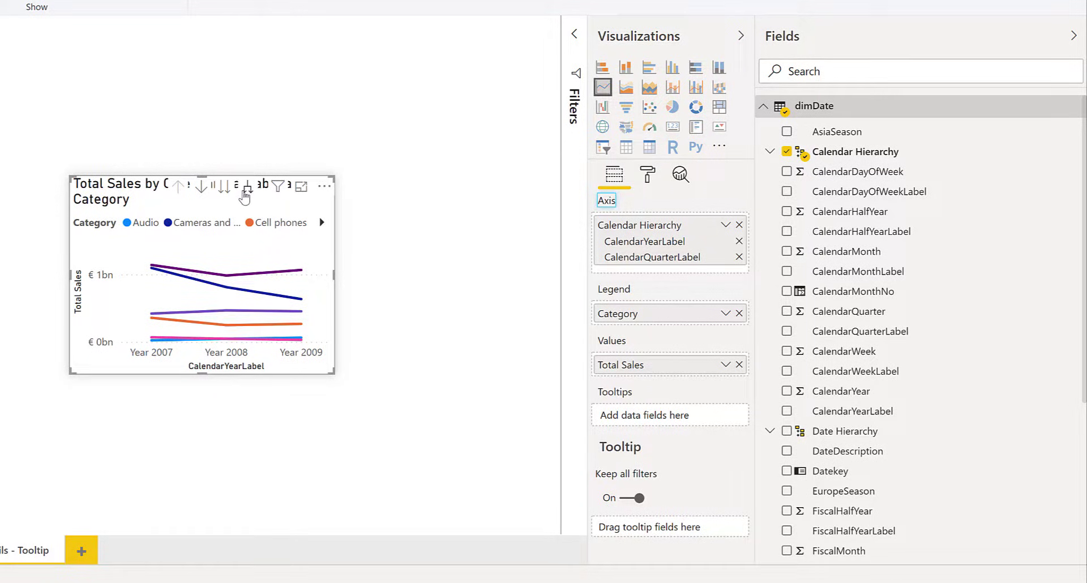
pyautogui.click(248, 185)
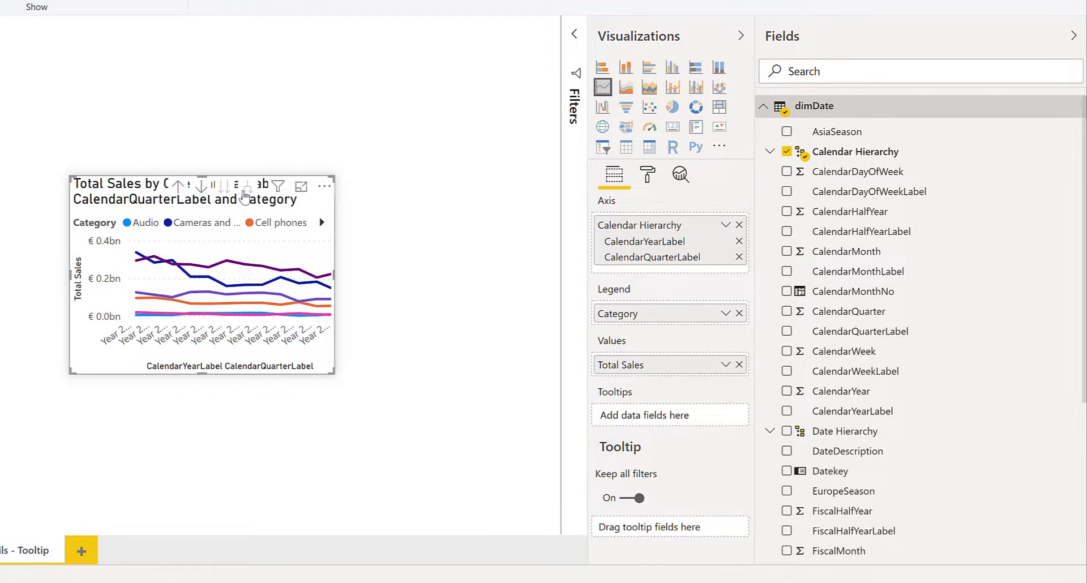
pyautogui.moveTo(325, 189)
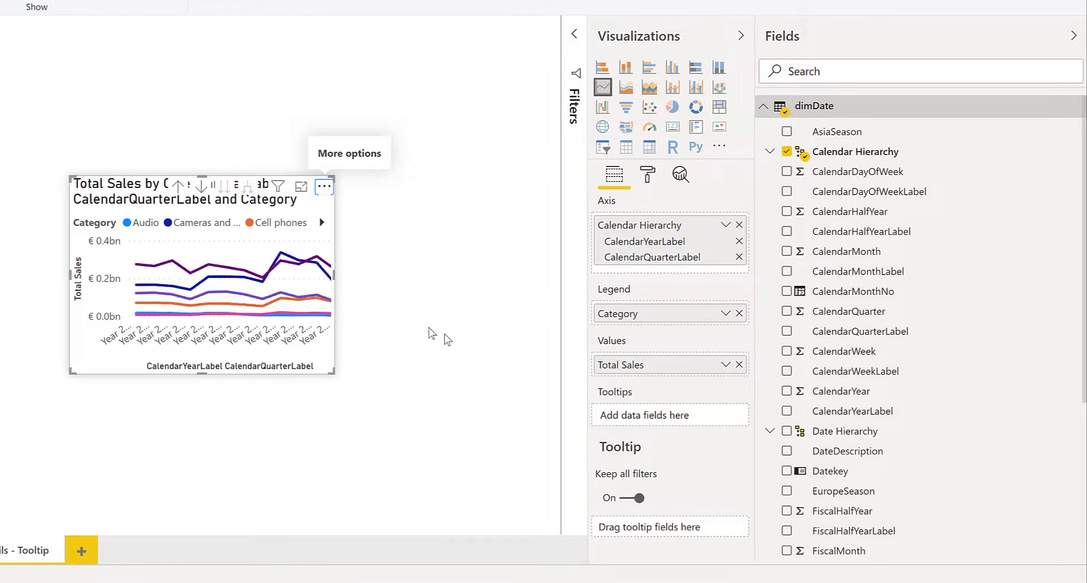
pyautogui.moveTo(257, 304)
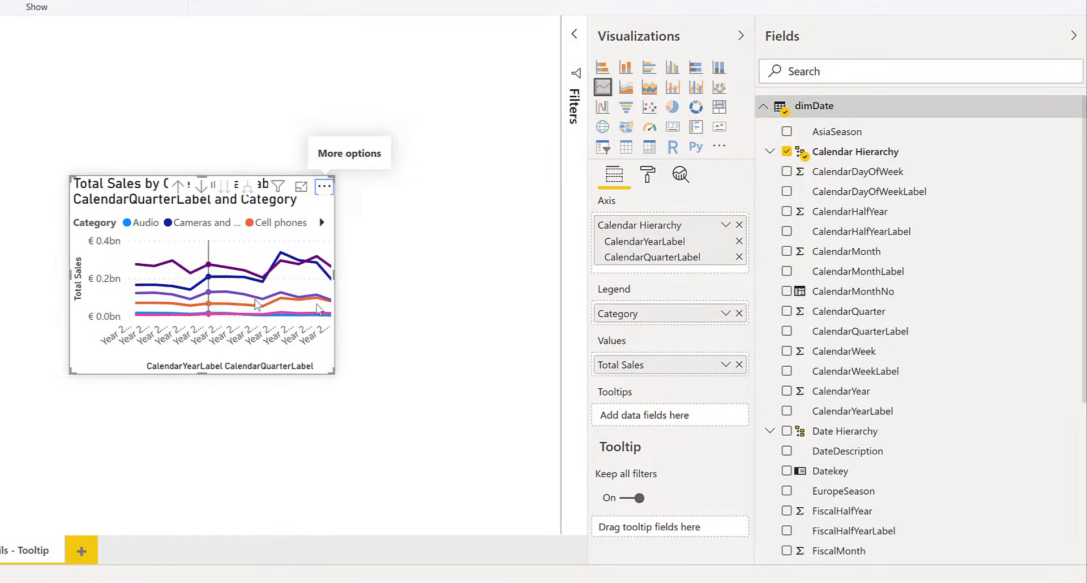
# - Turn off the X axis title and Concatenate labels so quarters group under each year
pyautogui.click(646, 174)
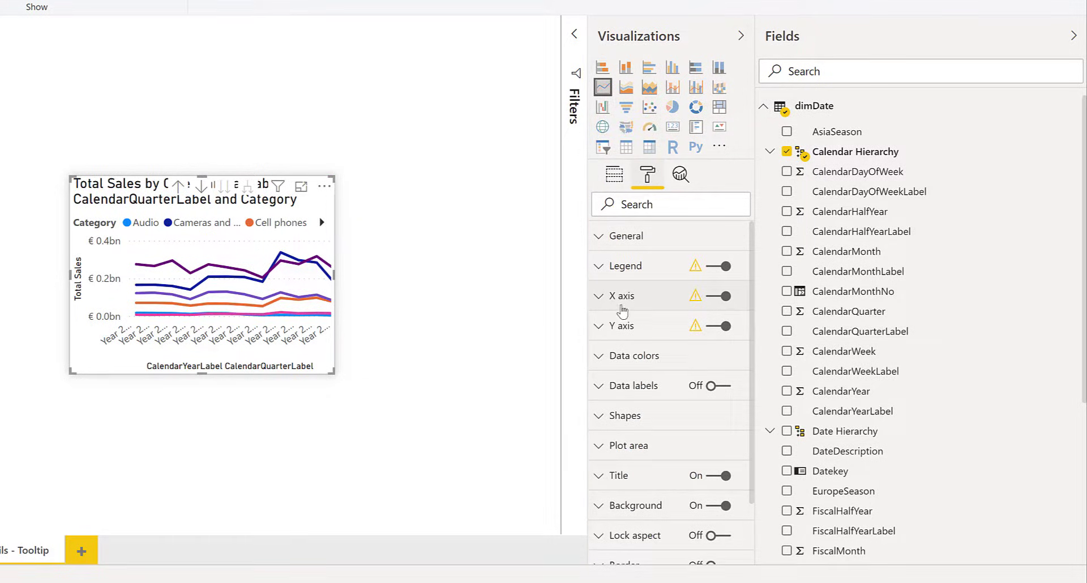
pyautogui.click(621, 296)
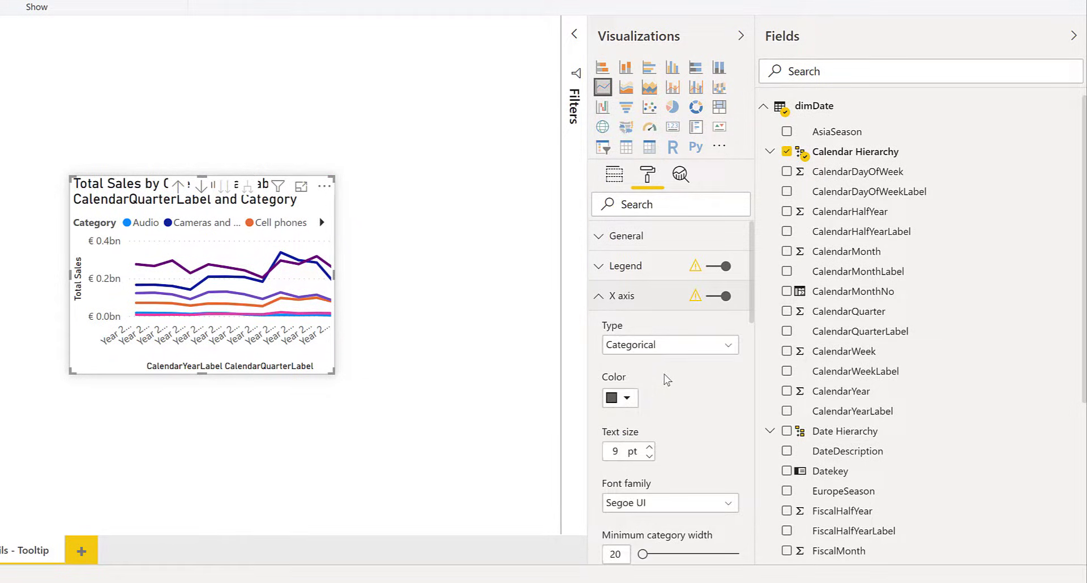
pyautogui.scroll(-3)
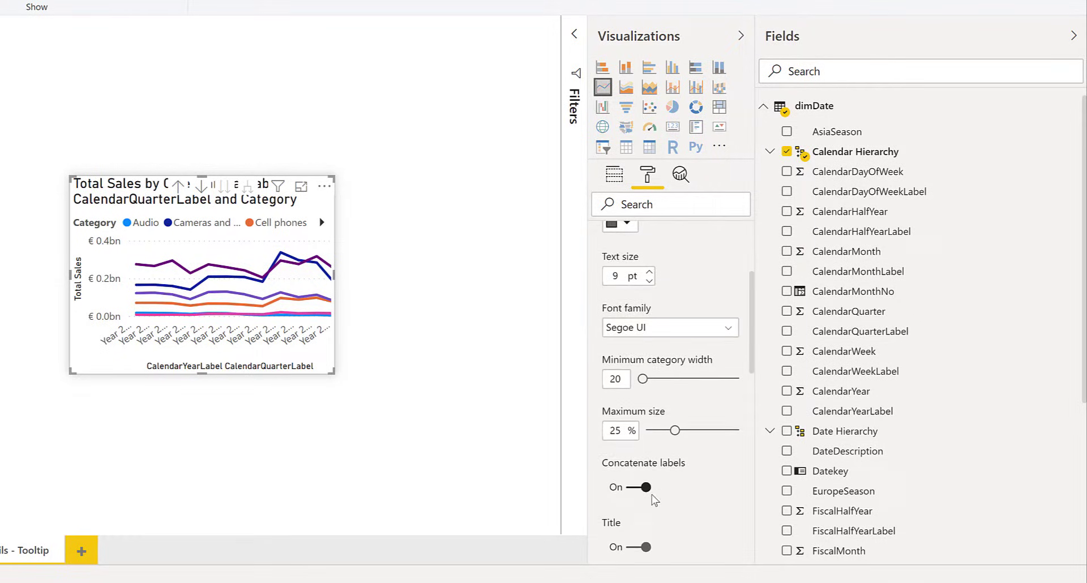
pyautogui.click(632, 547)
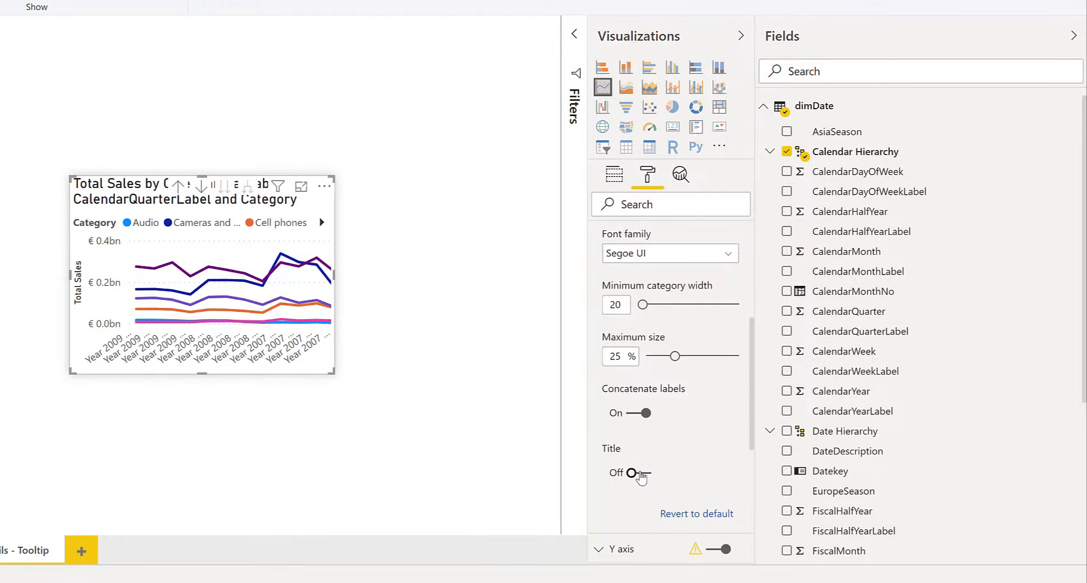
pyautogui.click(636, 413)
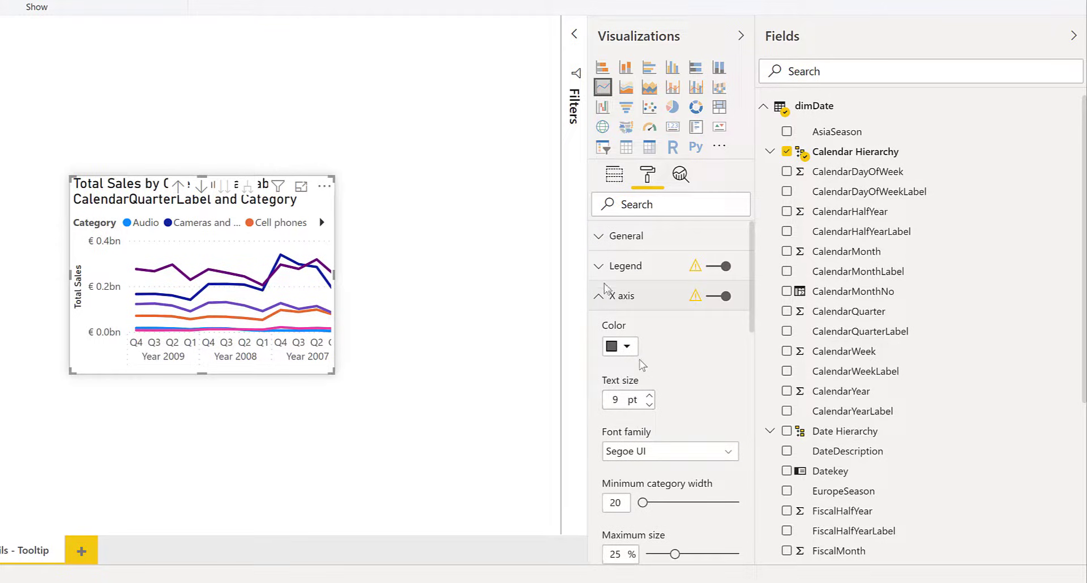
pyautogui.click(598, 295)
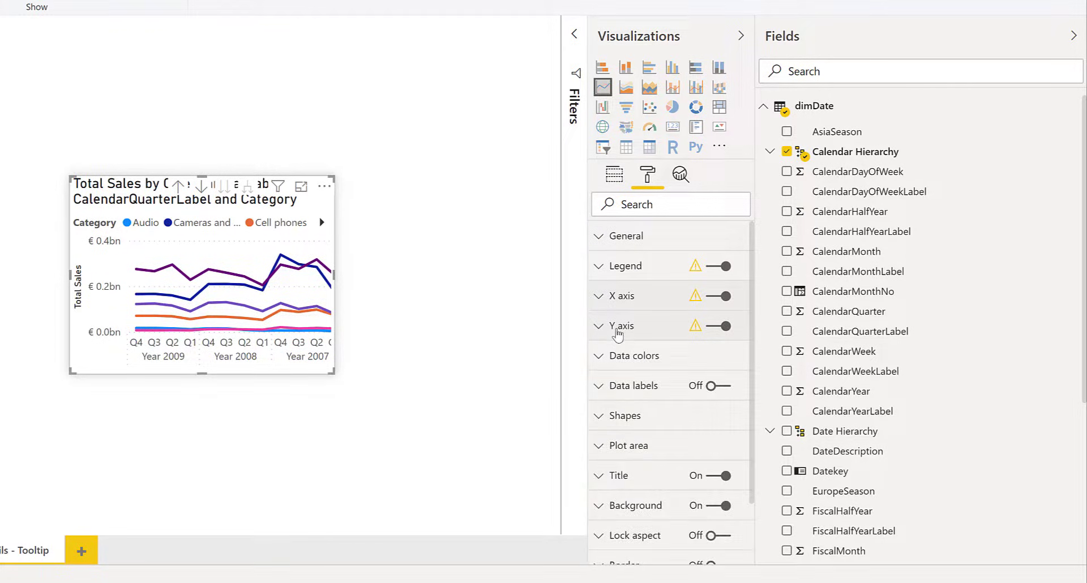
# - Turn off the Y axis title and the chart title, then return to the Main page
pyautogui.click(621, 326)
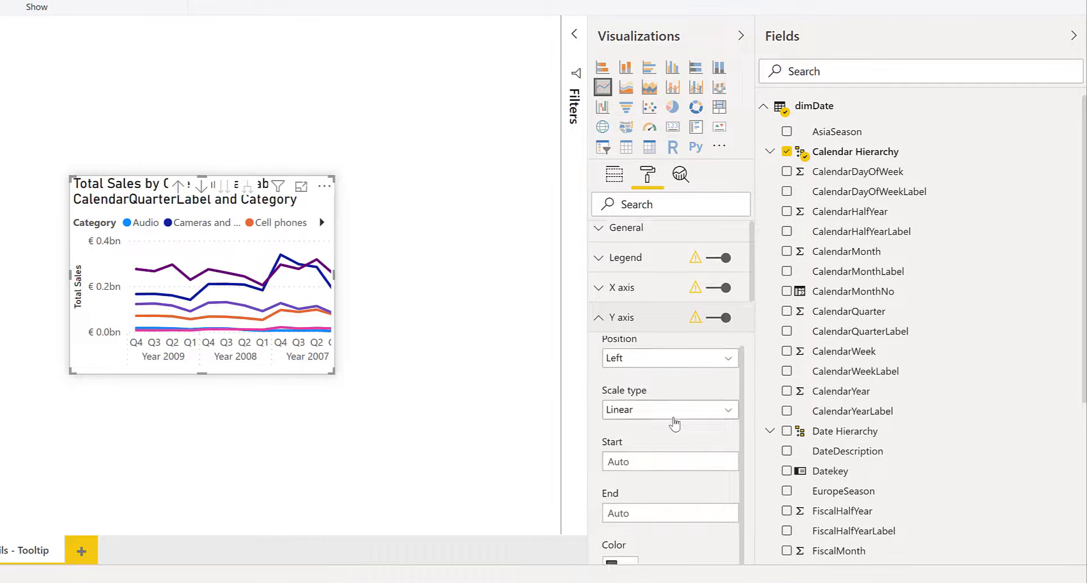
pyautogui.scroll(-3)
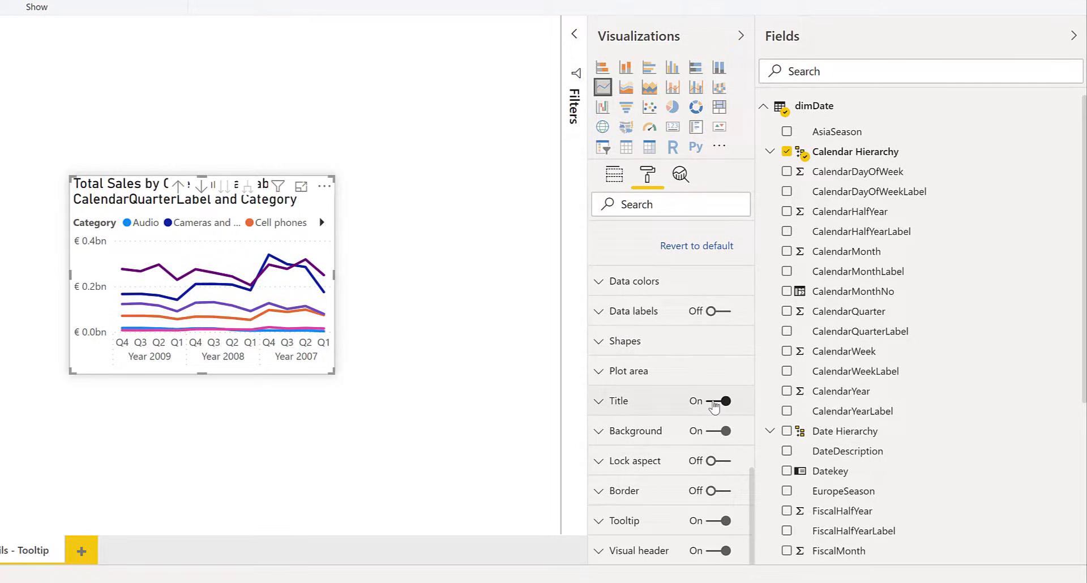
pyautogui.click(726, 401)
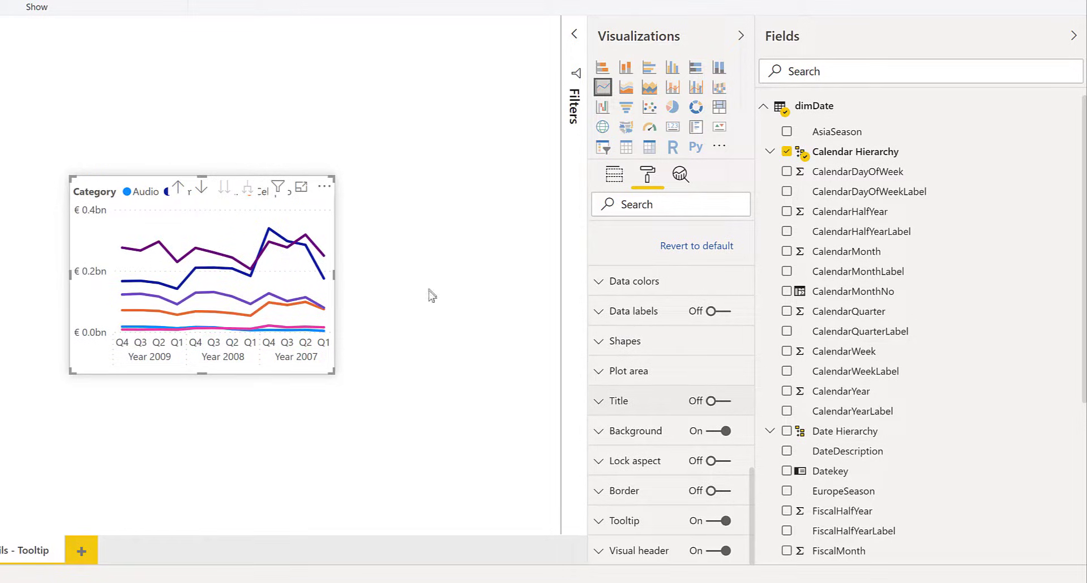
pyautogui.click(613, 174)
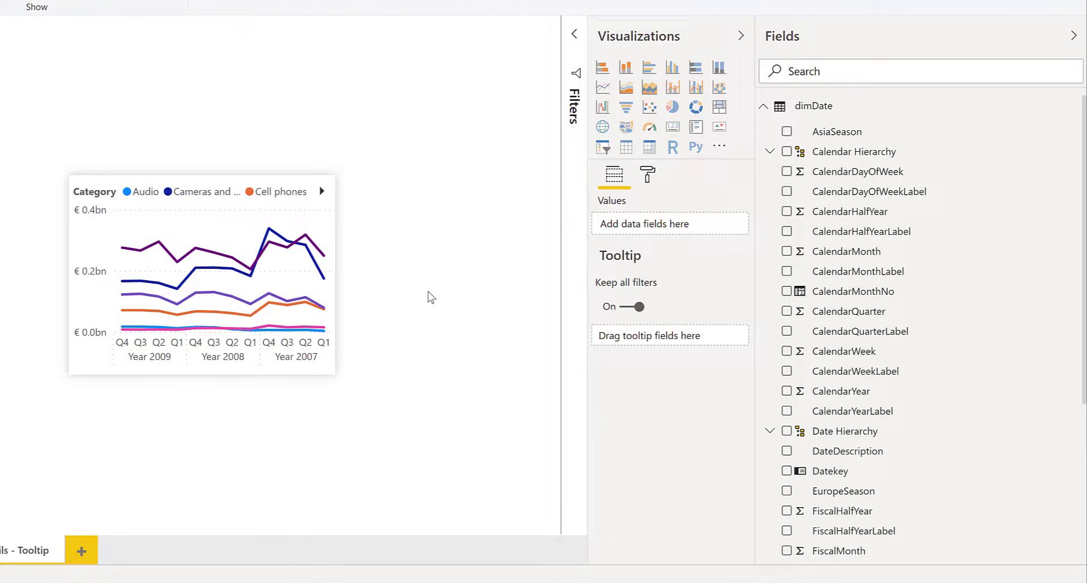
pyautogui.moveTo(346, 248)
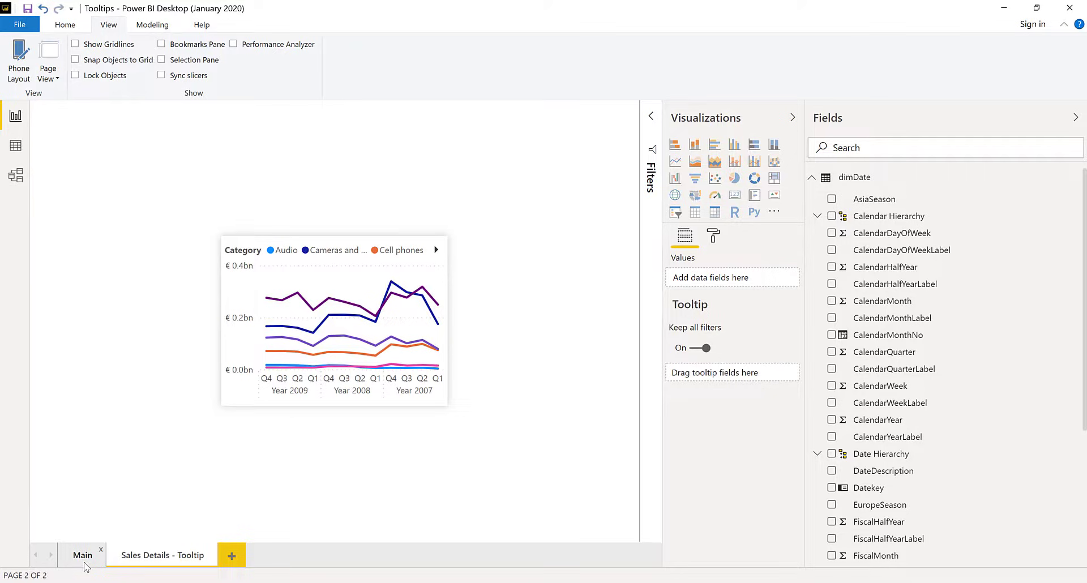
pyautogui.click(82, 555)
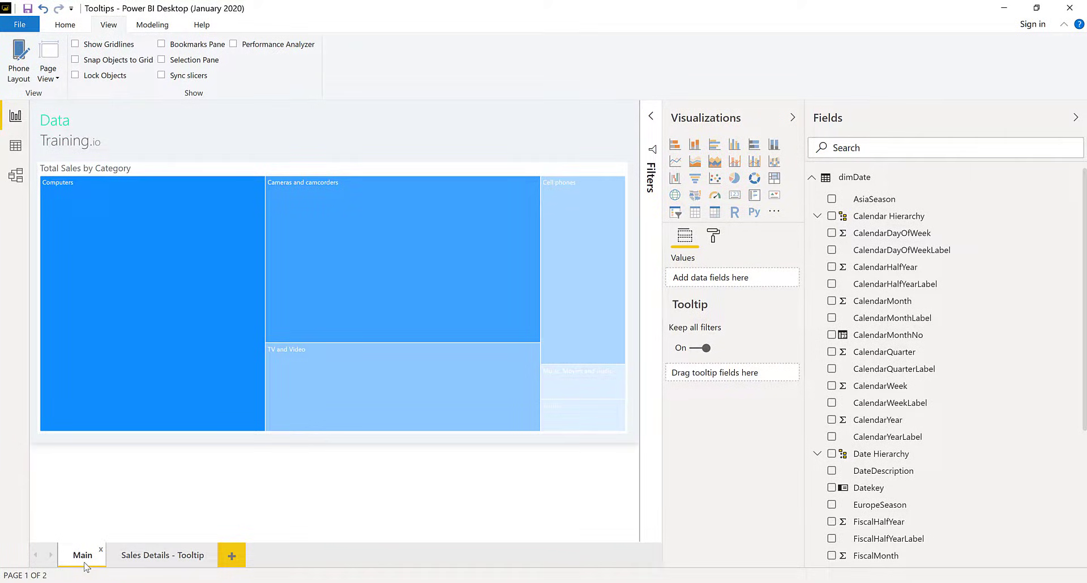
pyautogui.moveTo(338, 269)
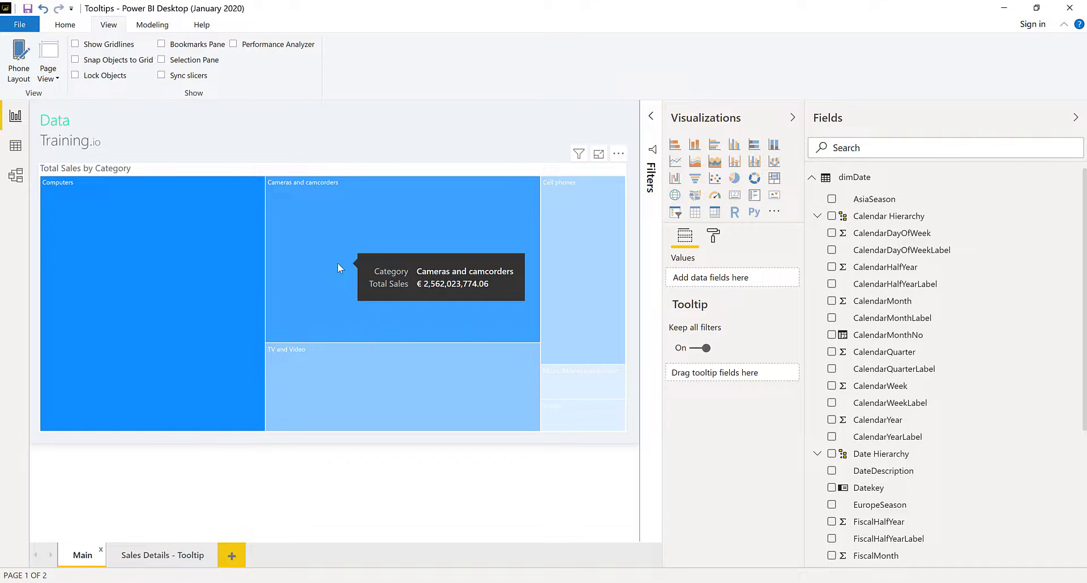
pyautogui.moveTo(387, 171)
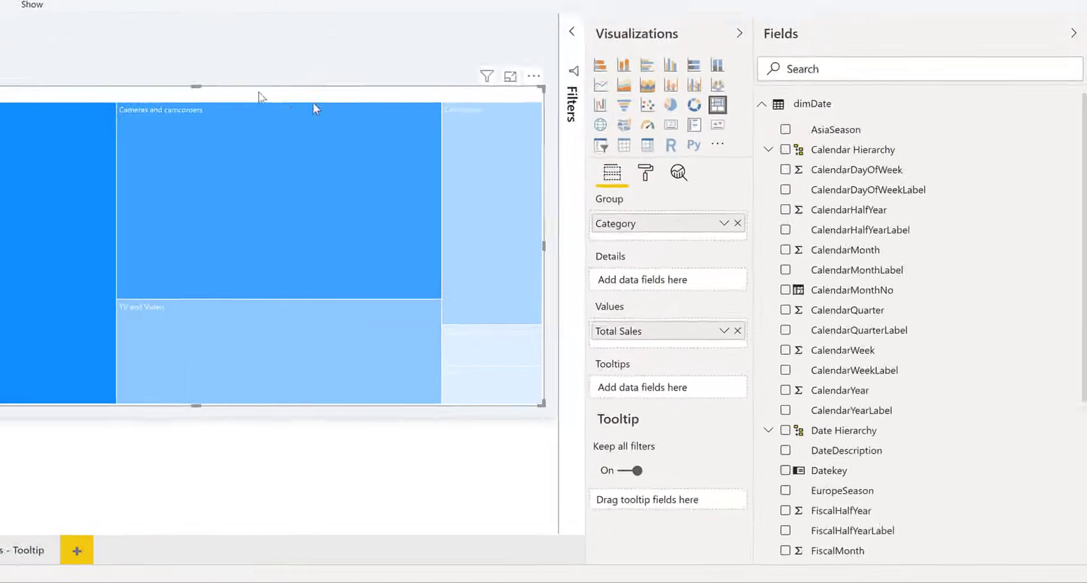
# - Set the treemap's tooltip Type to Report page and list the pages available for it
pyautogui.click(644, 172)
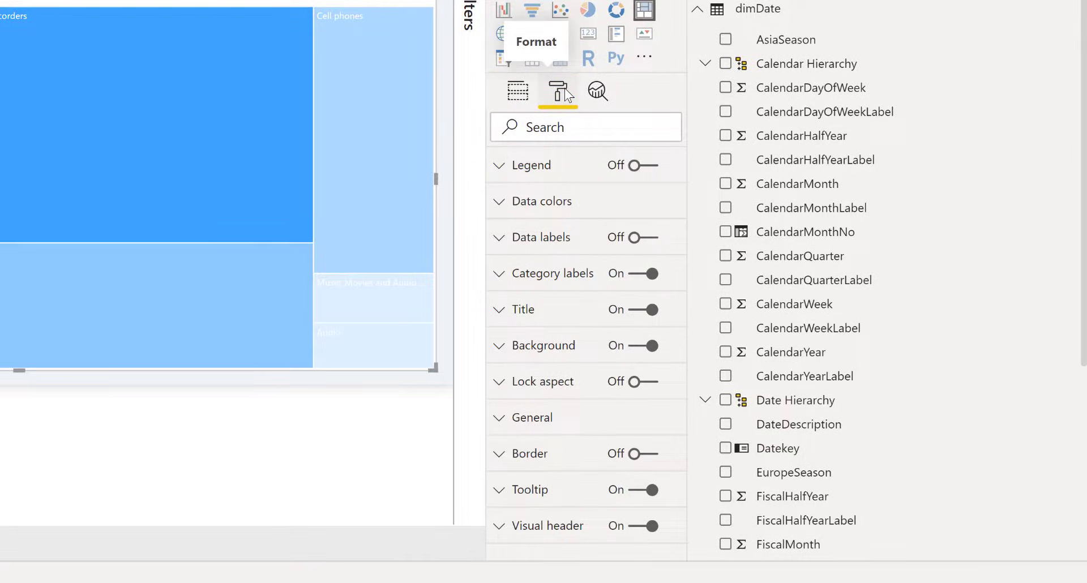
pyautogui.click(523, 489)
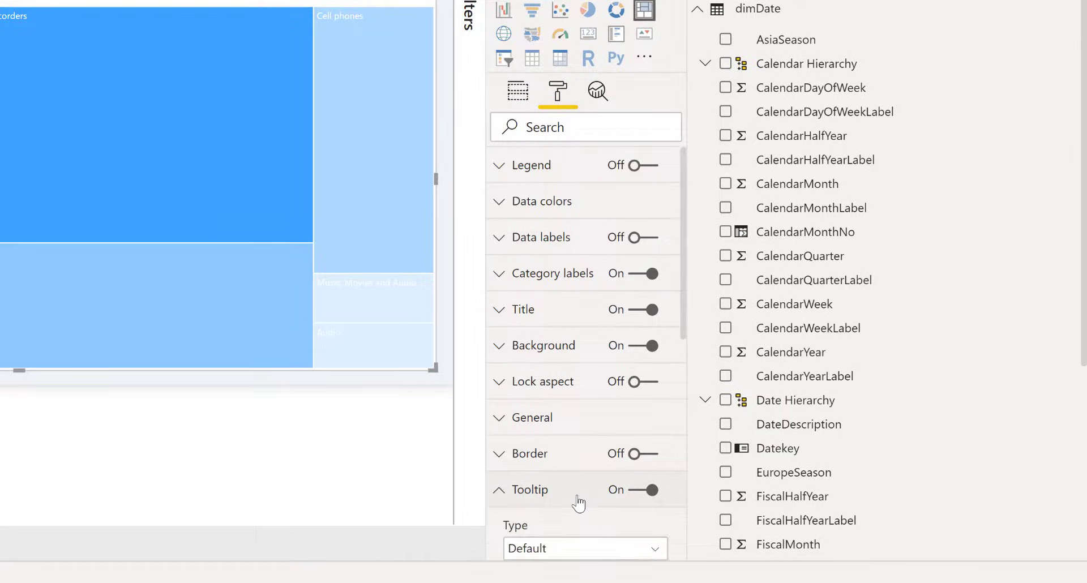
pyautogui.click(584, 548)
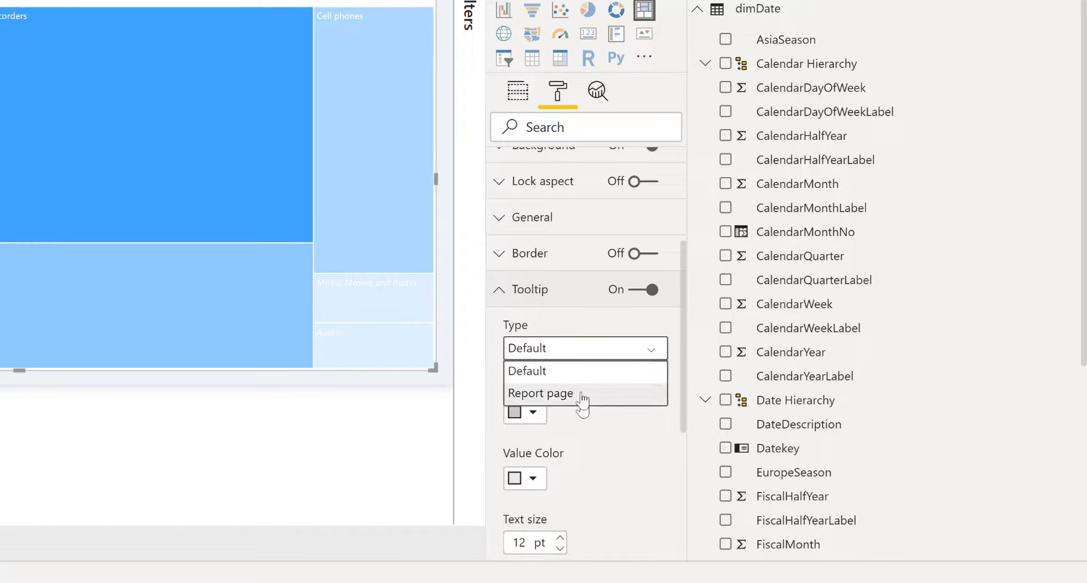
pyautogui.click(542, 393)
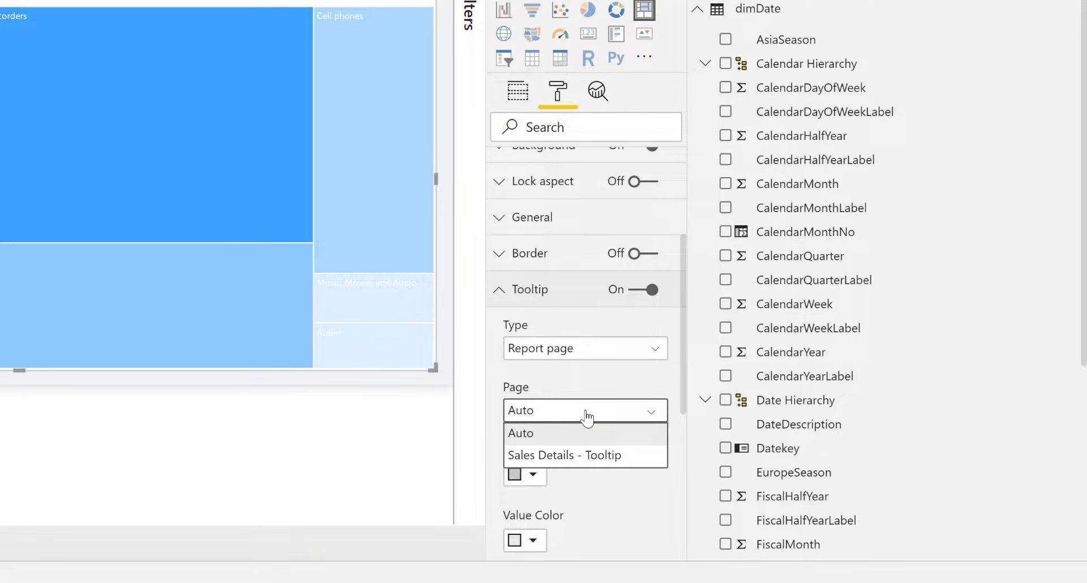
pyautogui.click(521, 432)
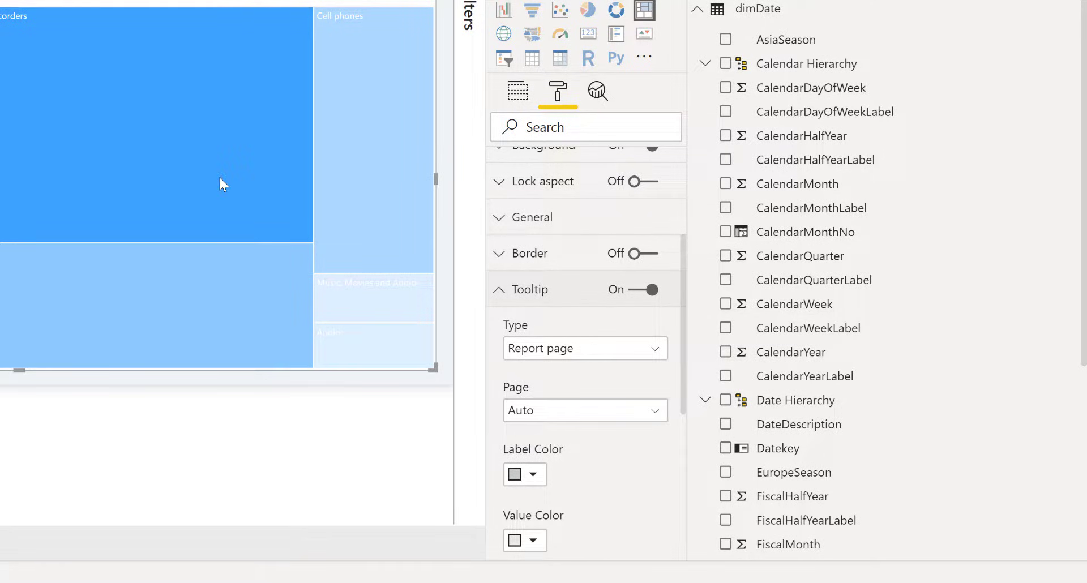
pyautogui.moveTo(229, 189)
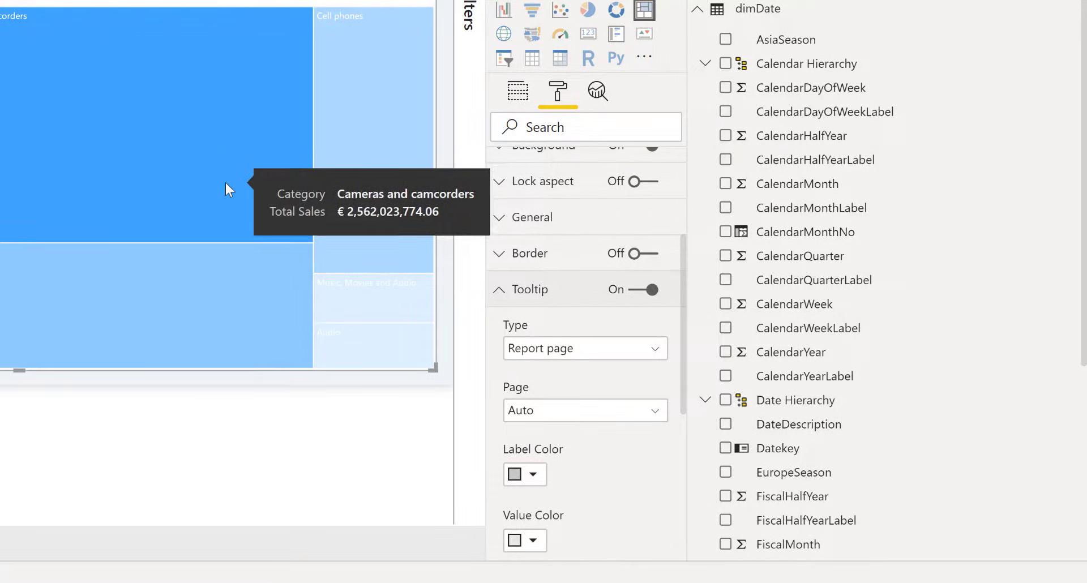
pyautogui.click(584, 410)
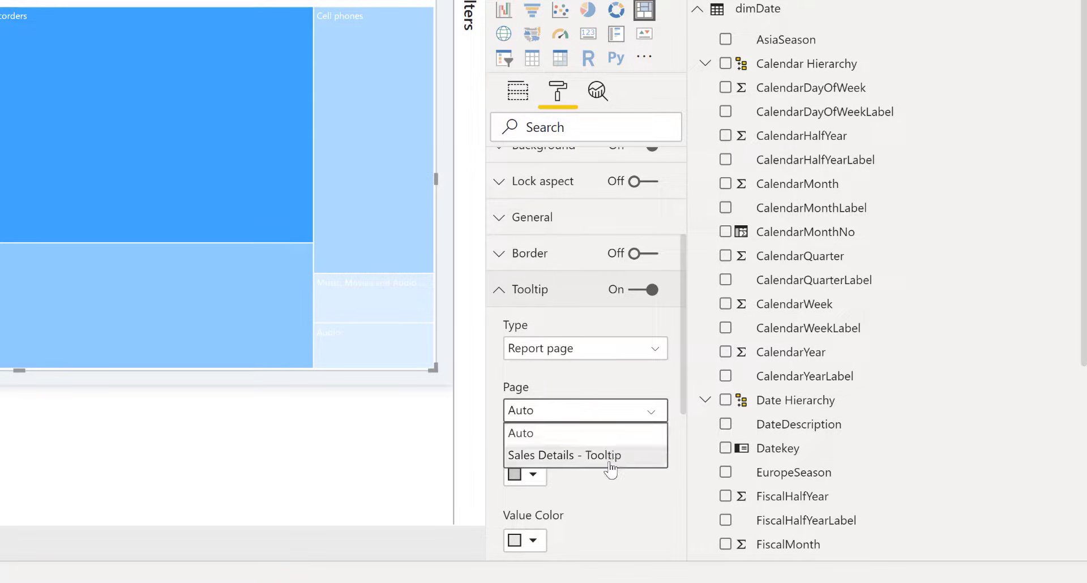
# - Choose Sales Details - Tooltip as the treemap's tooltip page
pyautogui.click(564, 455)
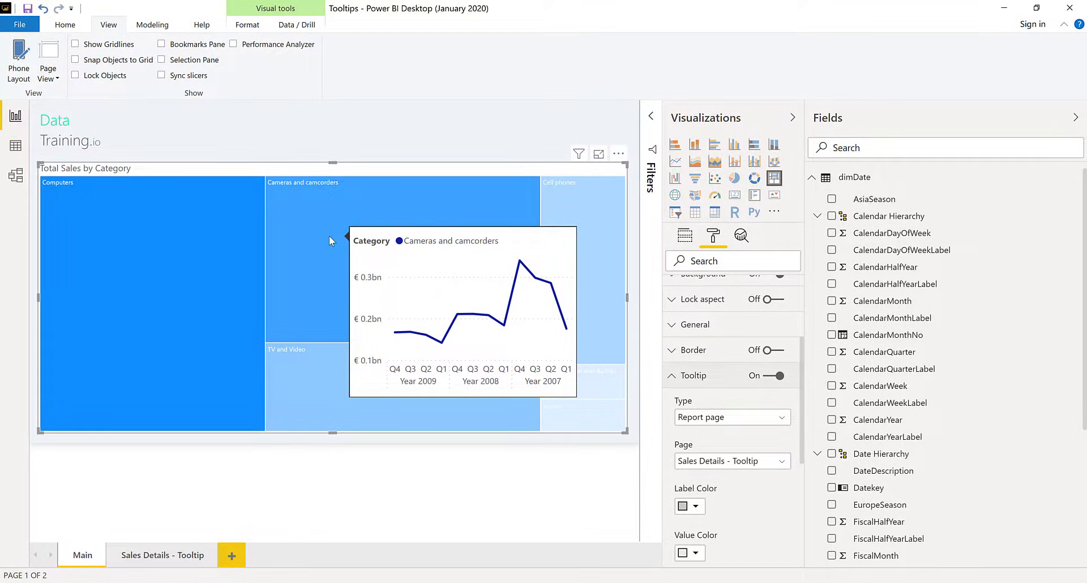
pyautogui.moveTo(190, 281)
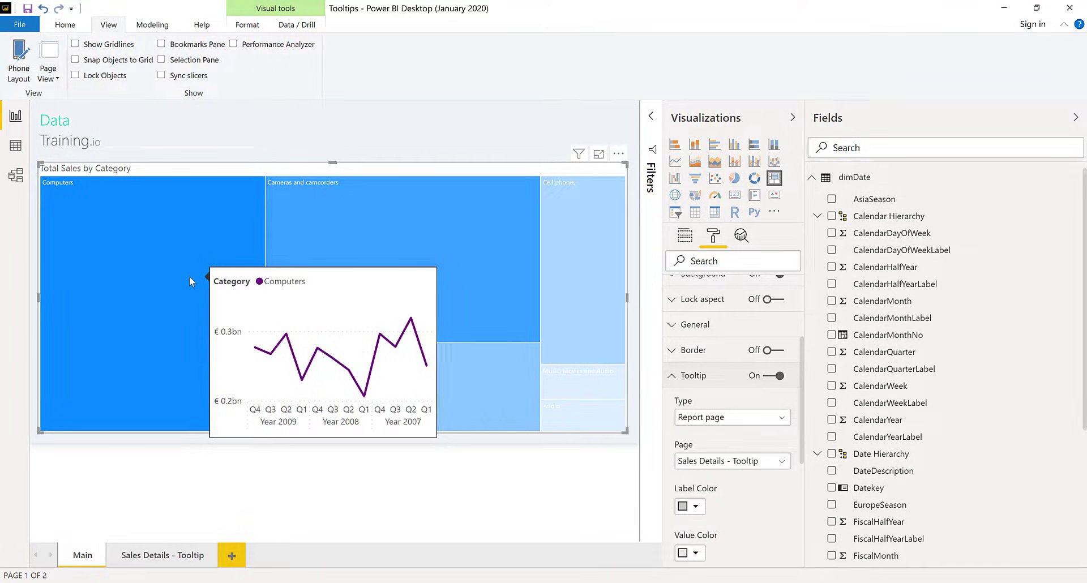
pyautogui.moveTo(364, 230)
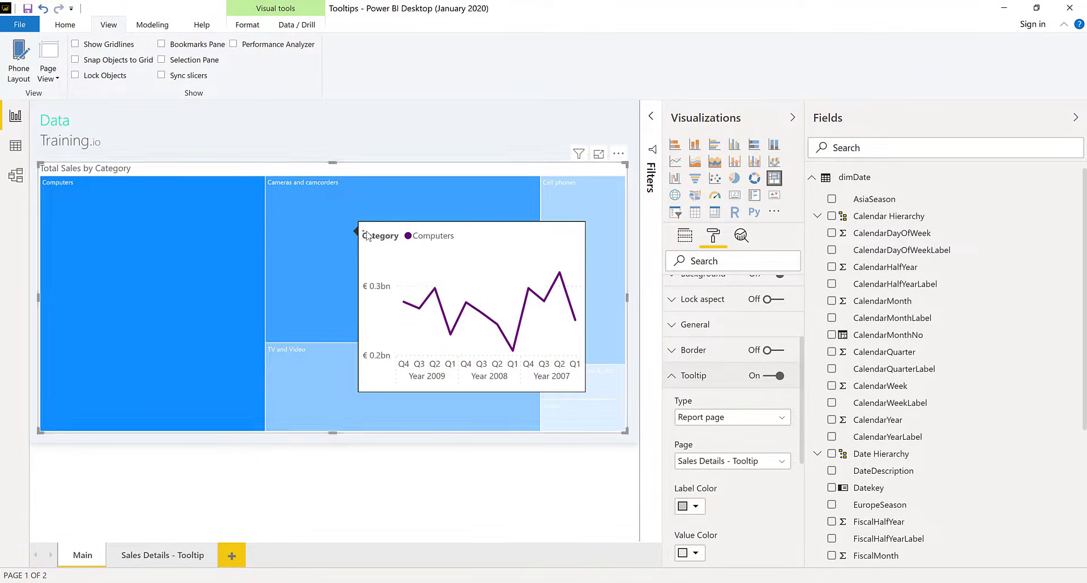
pyautogui.moveTo(367, 235)
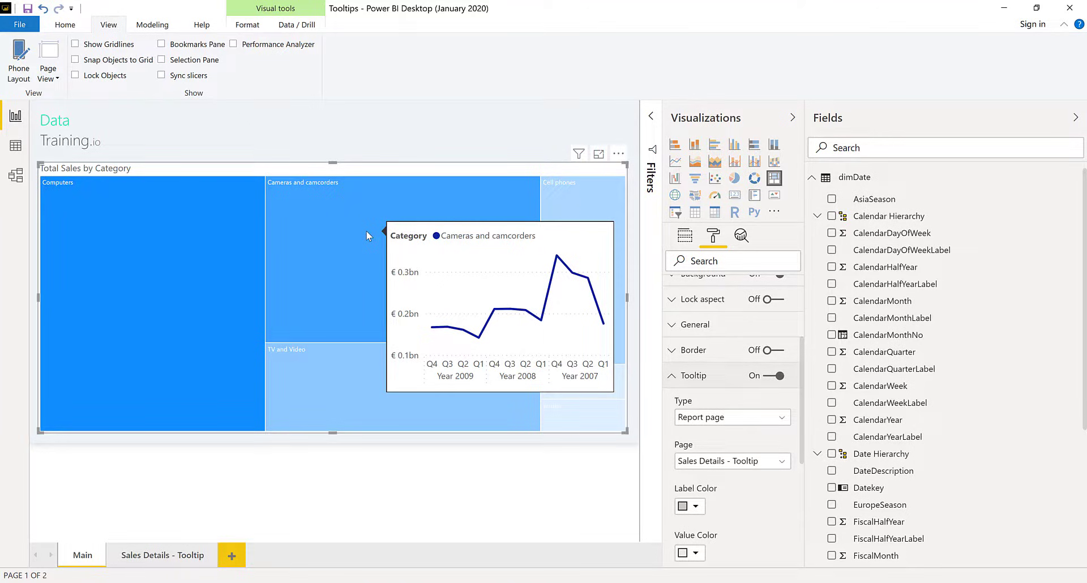
pyautogui.moveTo(745, 473)
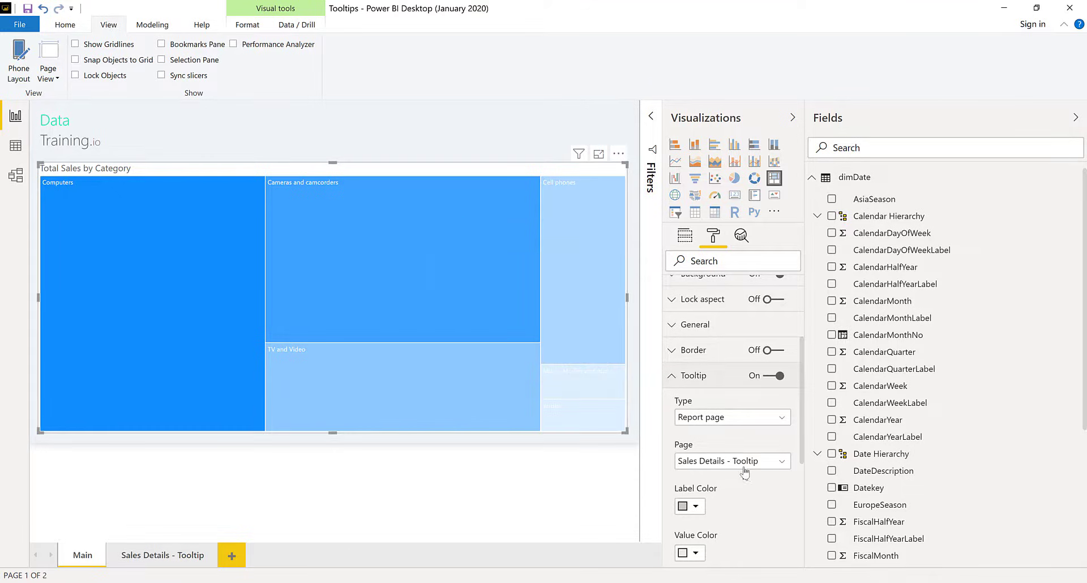
# - Change the treemap's tooltip page to Auto and switch to the Sales Details - Tooltip page
pyautogui.click(732, 461)
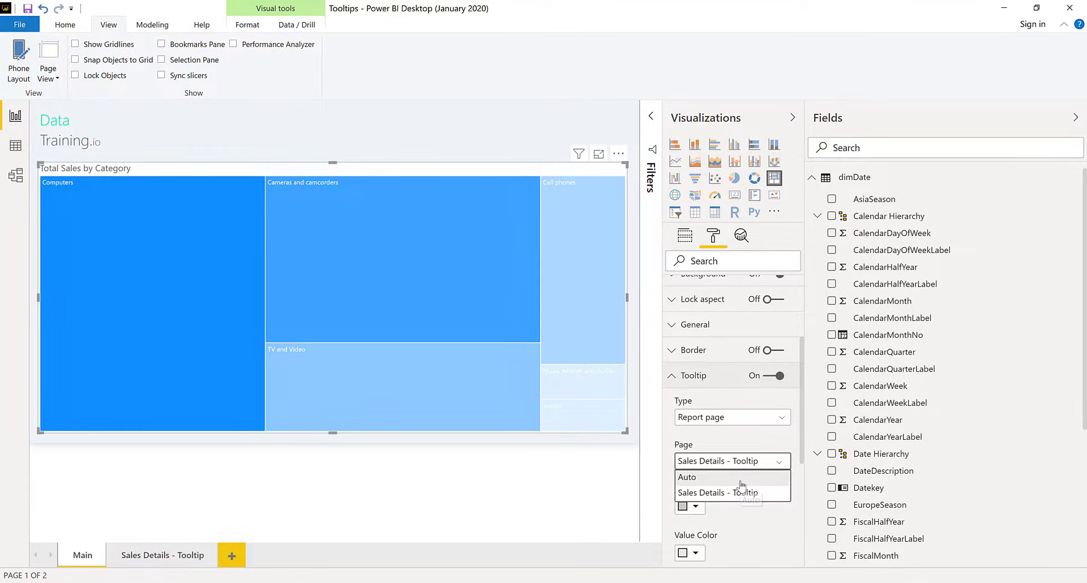
pyautogui.click(687, 477)
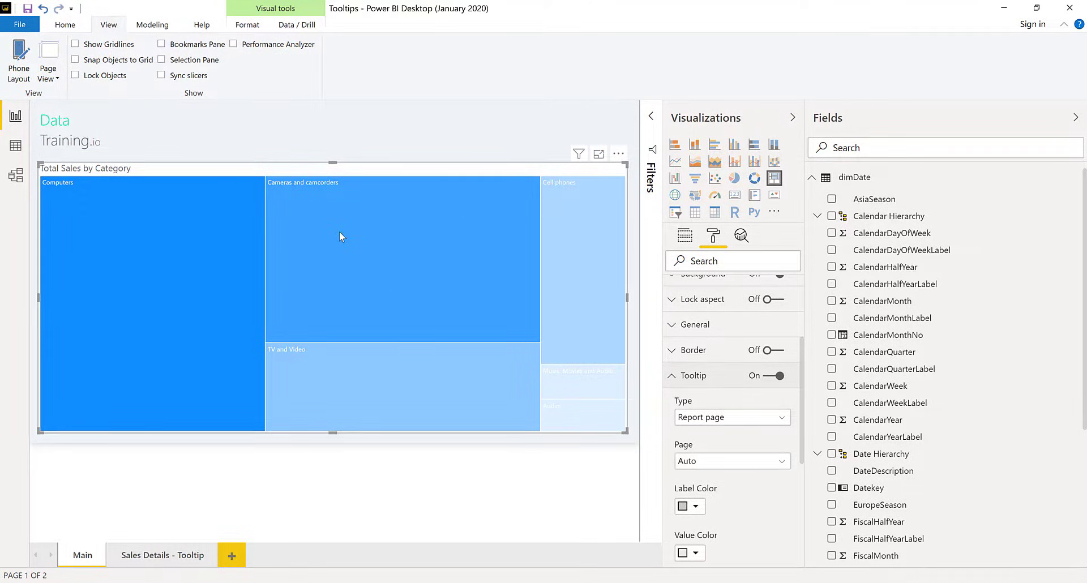
pyautogui.moveTo(339, 236)
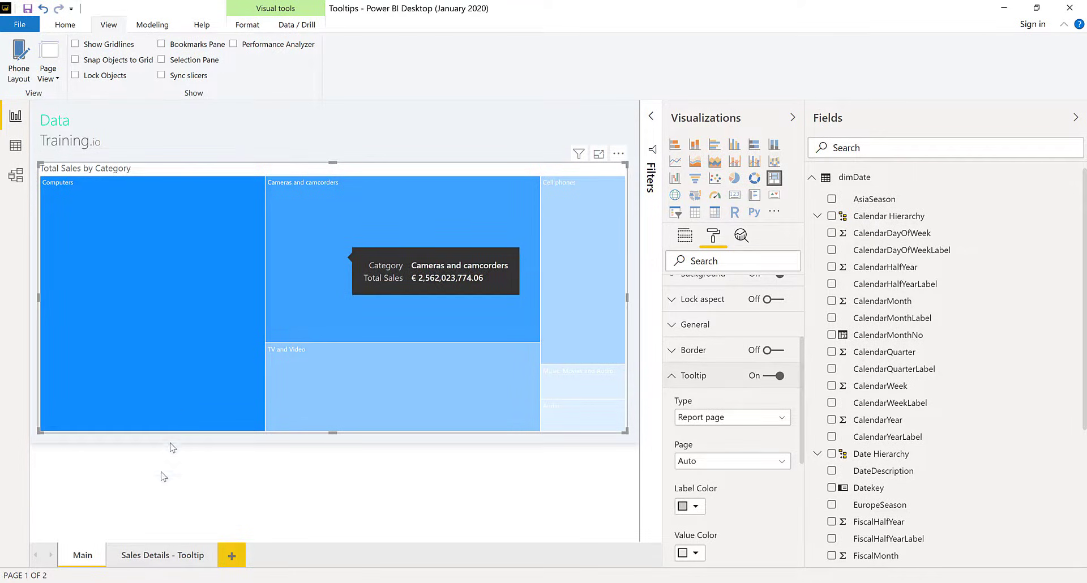
pyautogui.click(162, 554)
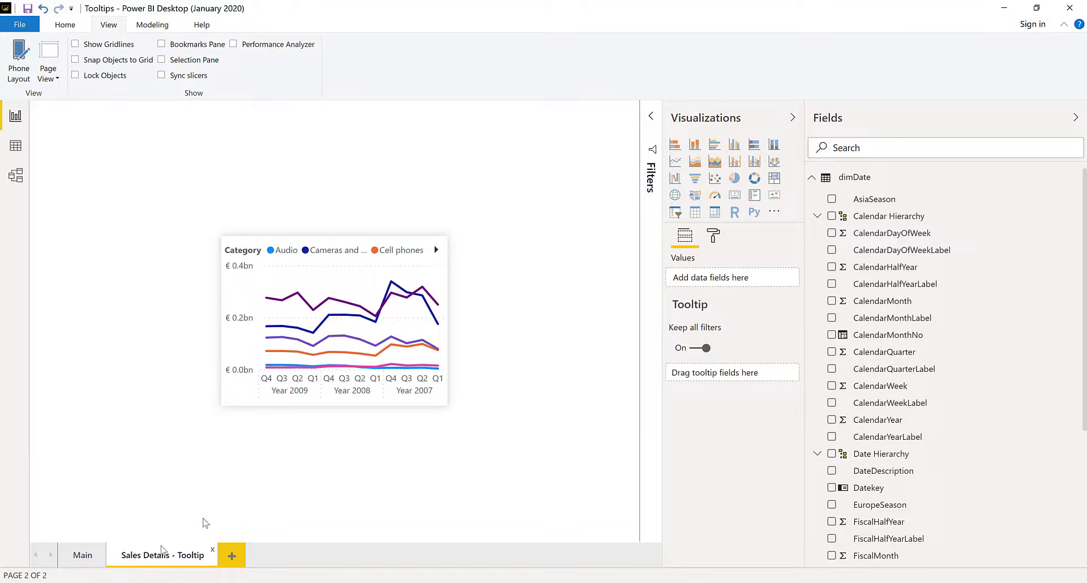
# - Select the quarterly sales line chart and show the dimProduct fields to reach Category
pyautogui.click(333, 319)
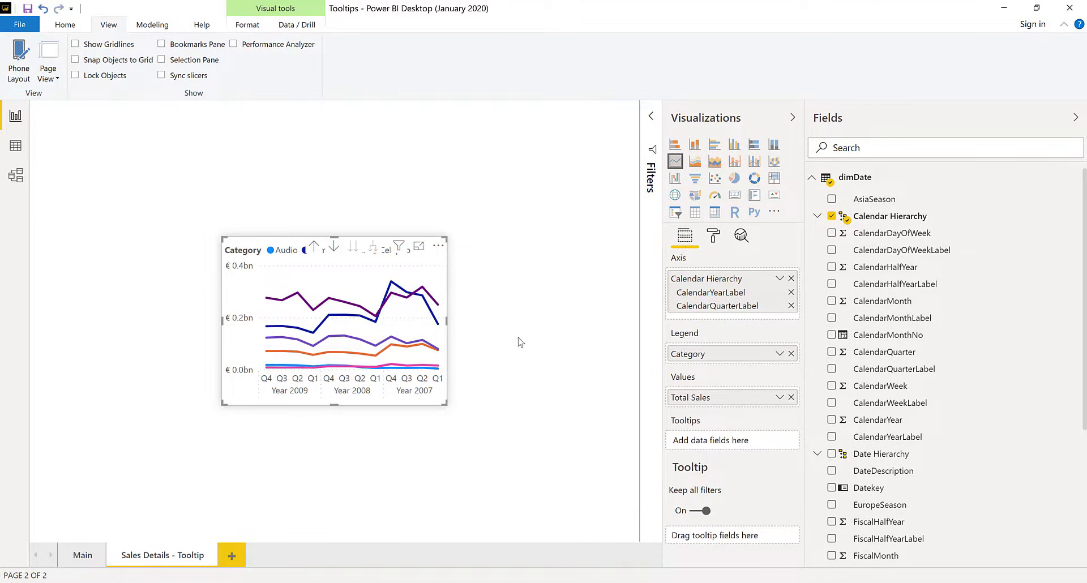
pyautogui.moveTo(777, 564)
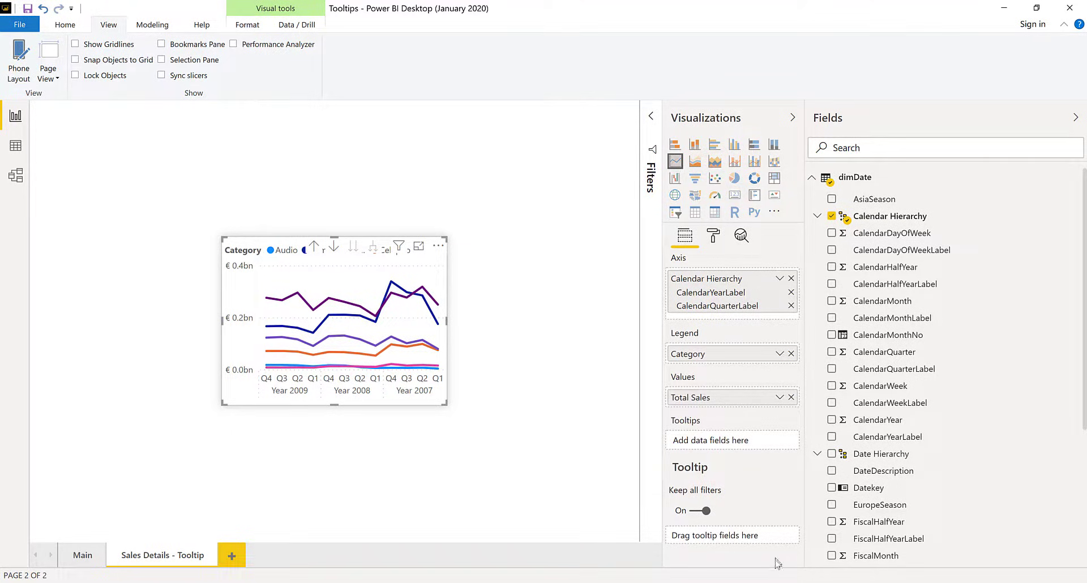
pyautogui.moveTo(734, 550)
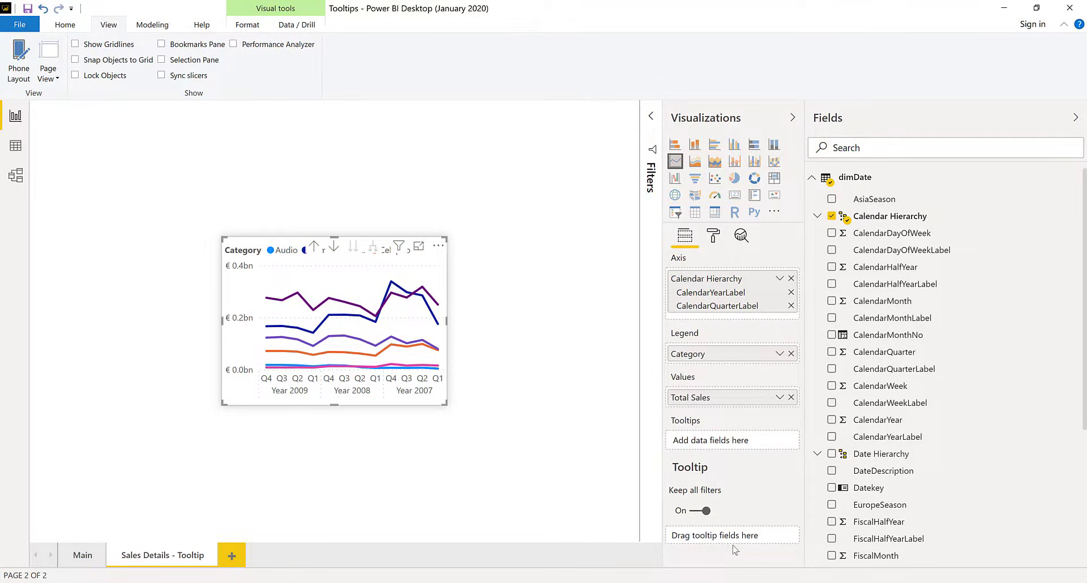
pyautogui.moveTo(818, 187)
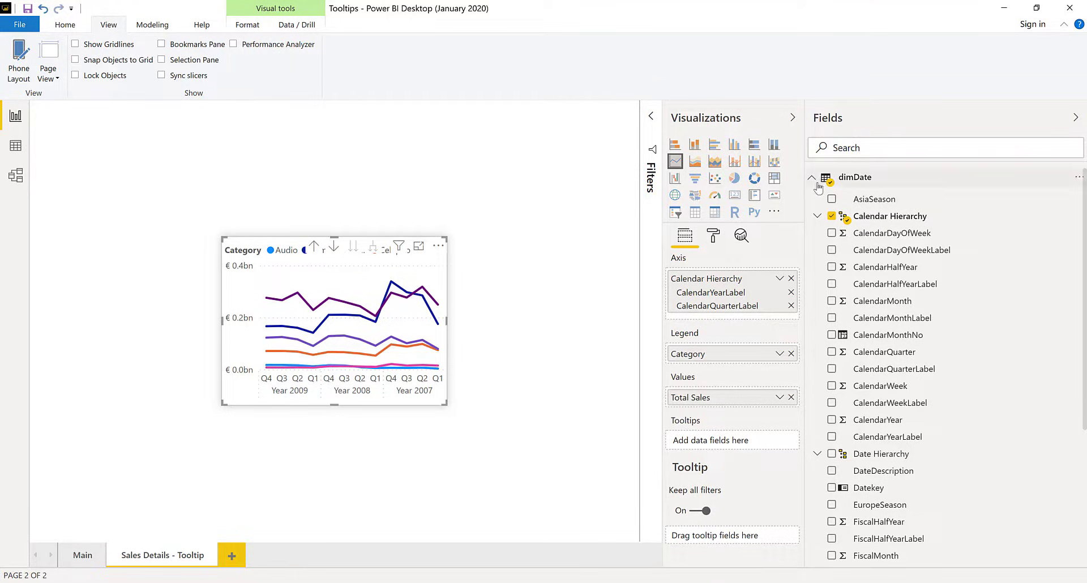
pyautogui.click(813, 177)
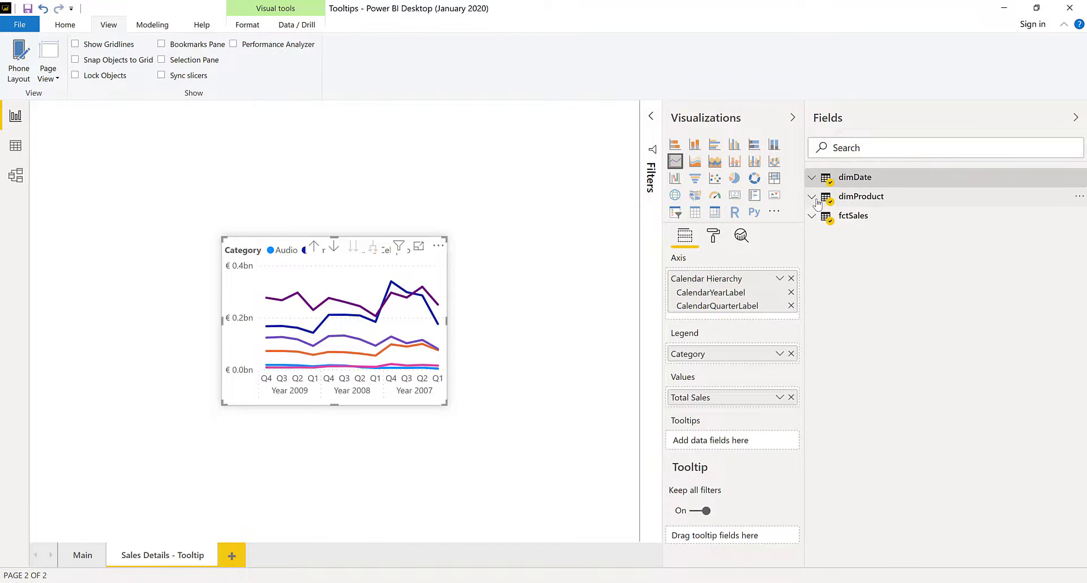
pyautogui.click(811, 196)
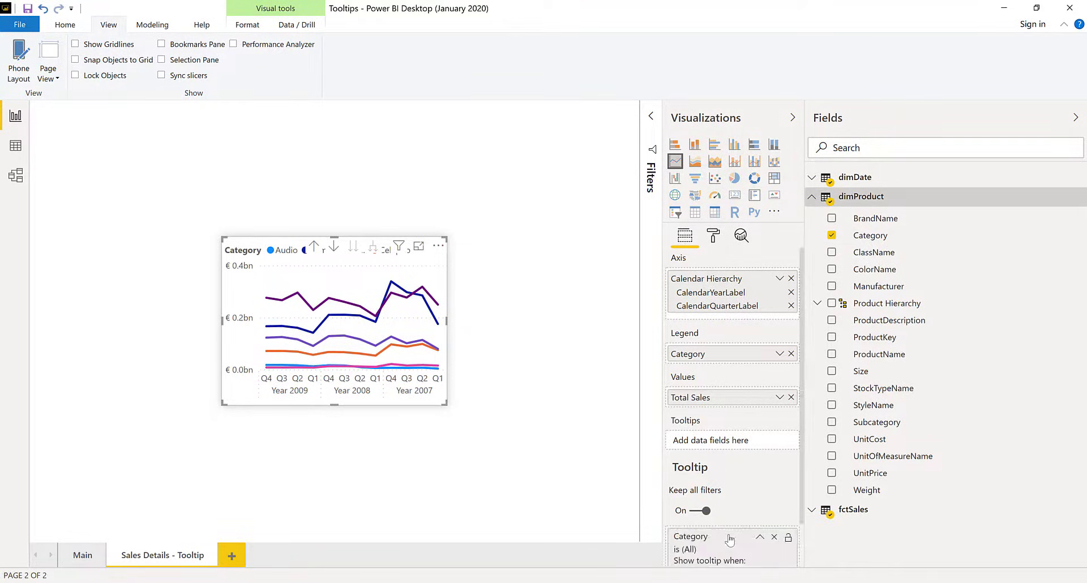
pyautogui.moveTo(82, 556)
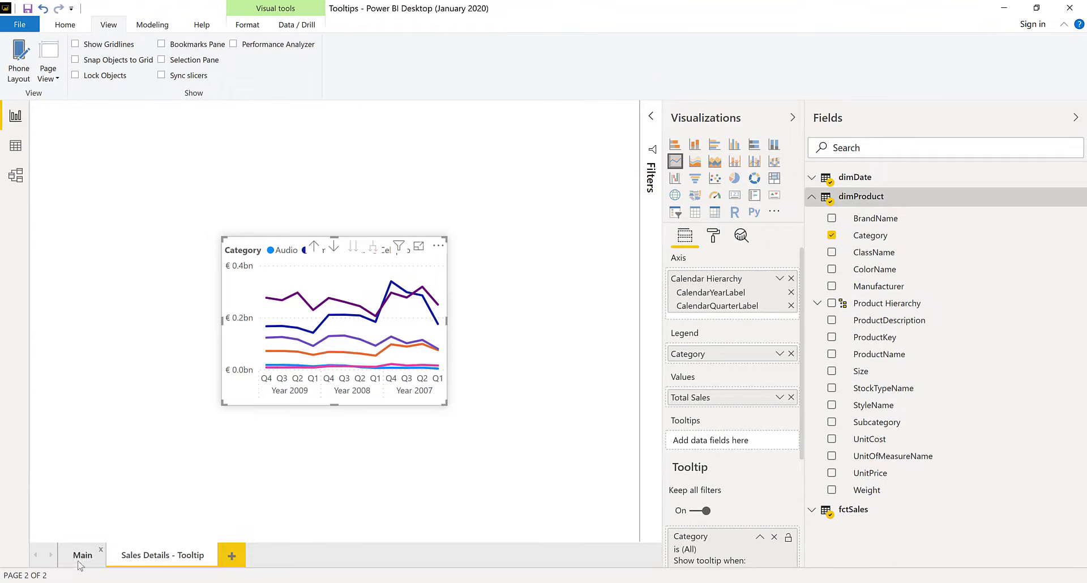
# - Check the tooltip on the Main treemap, inspect the tooltip page's Category filter, and hover Computers again
pyautogui.click(82, 555)
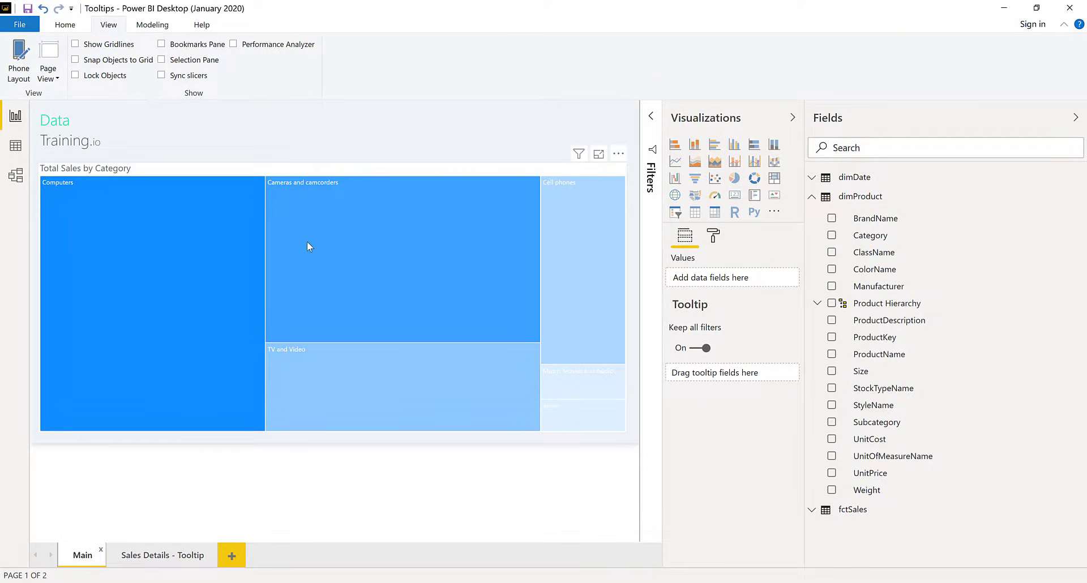
pyautogui.moveTo(308, 247)
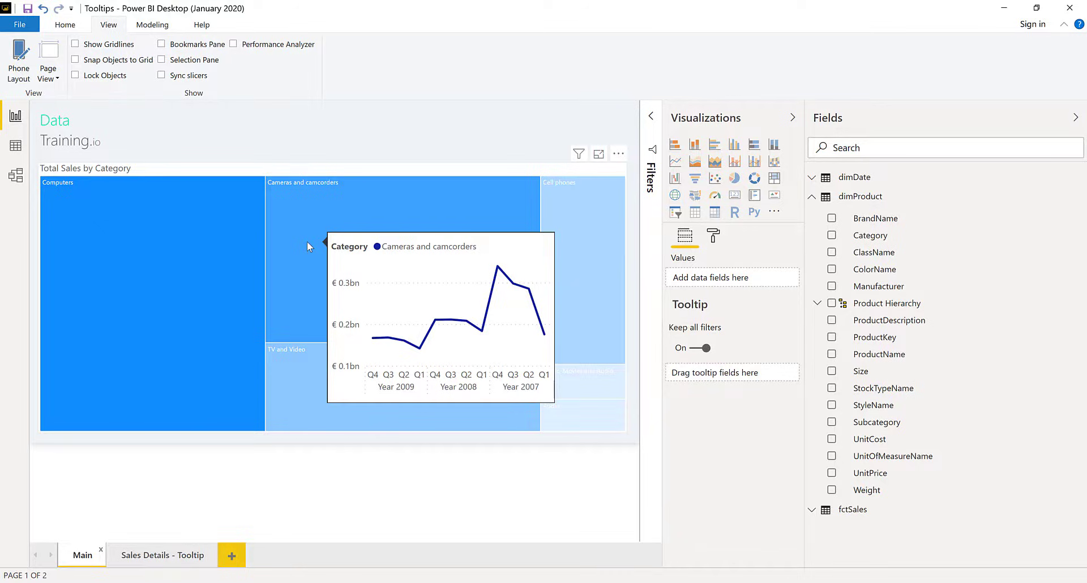
pyautogui.moveTo(173, 507)
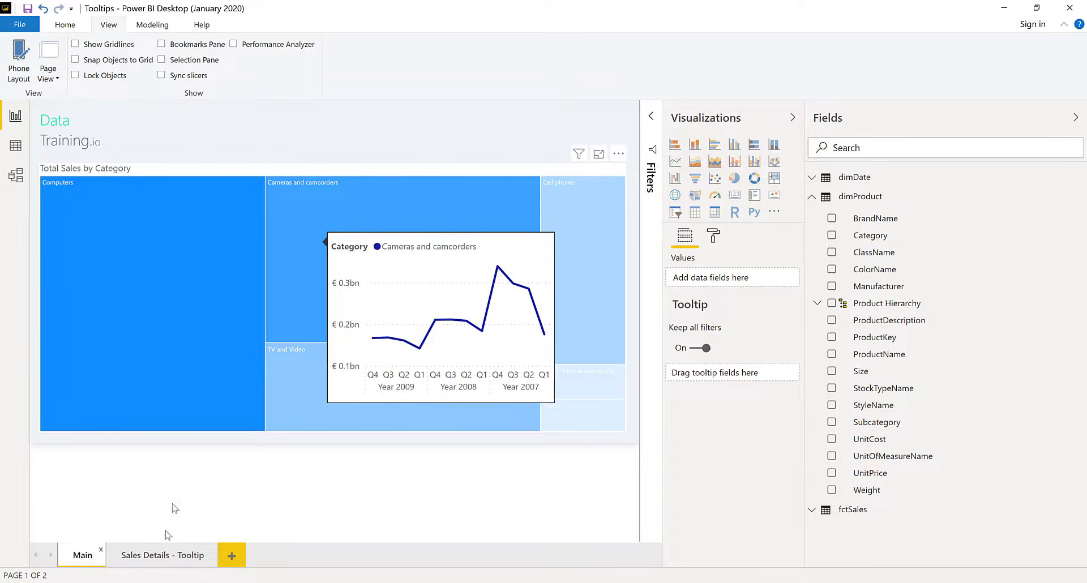
pyautogui.click(162, 555)
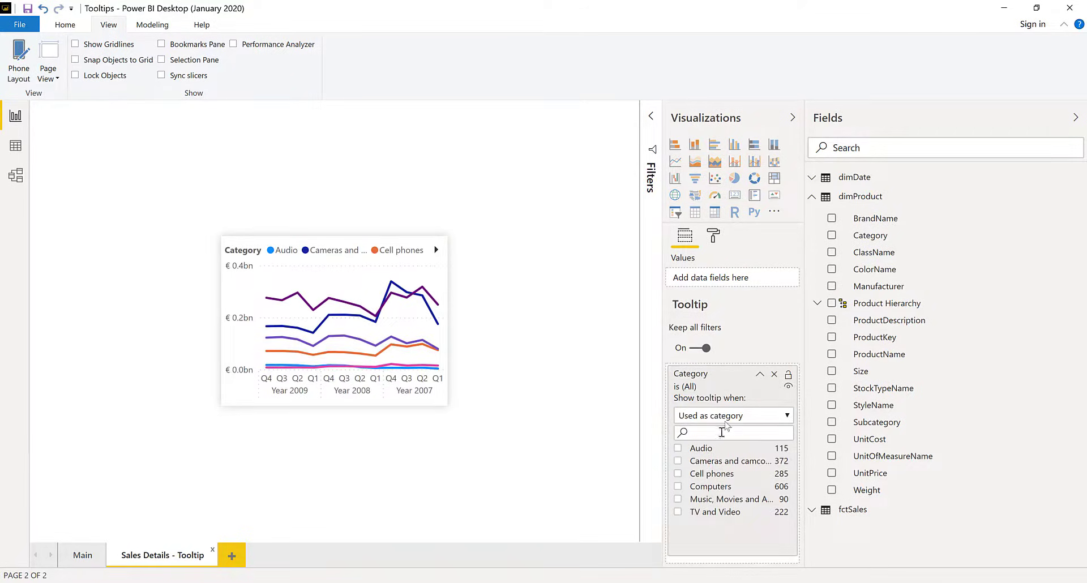
pyautogui.moveTo(83, 556)
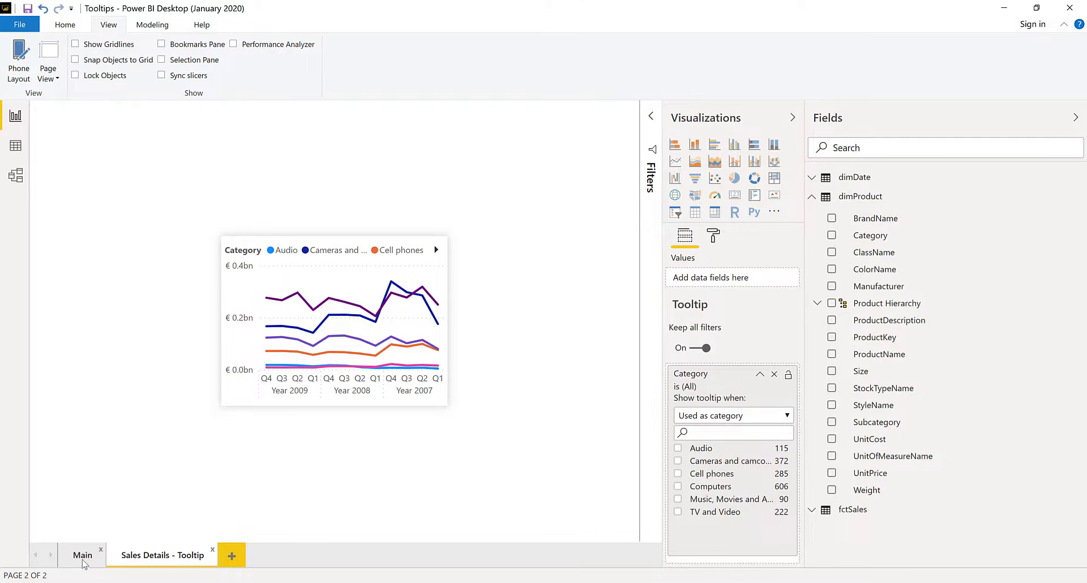
pyautogui.click(81, 555)
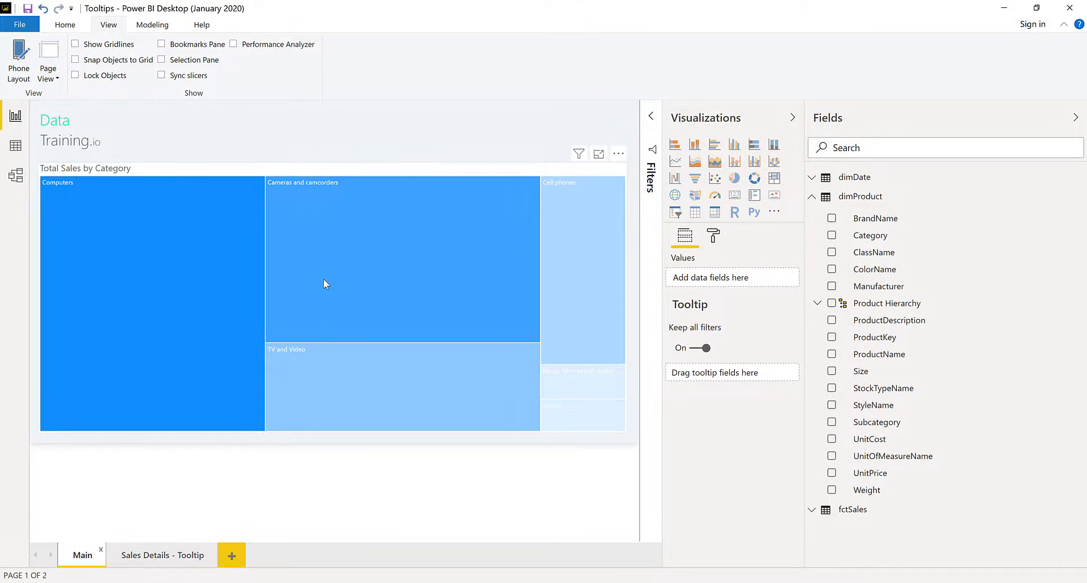
pyautogui.moveTo(340, 281)
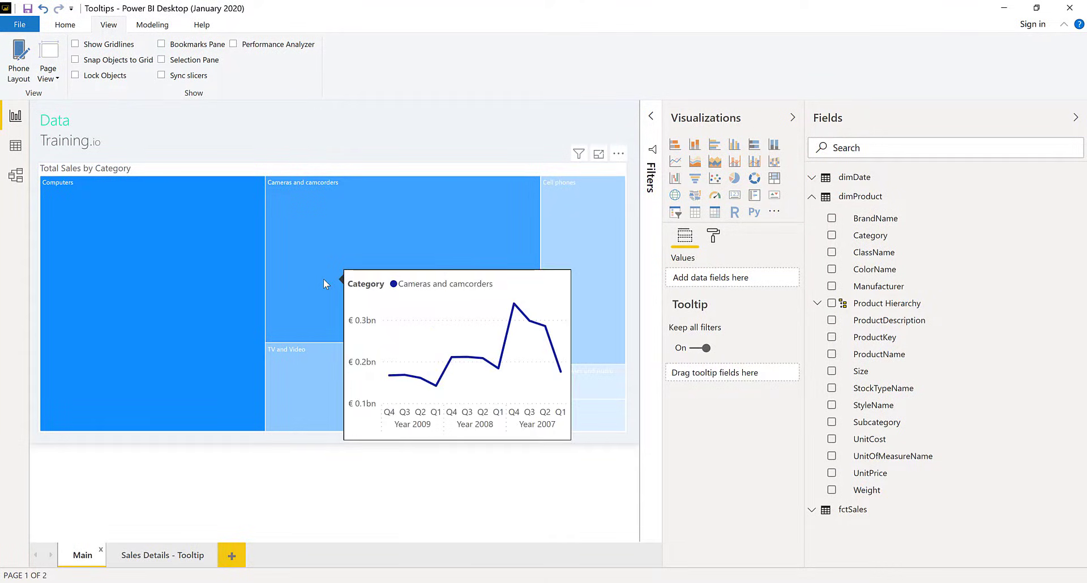
pyautogui.click(163, 555)
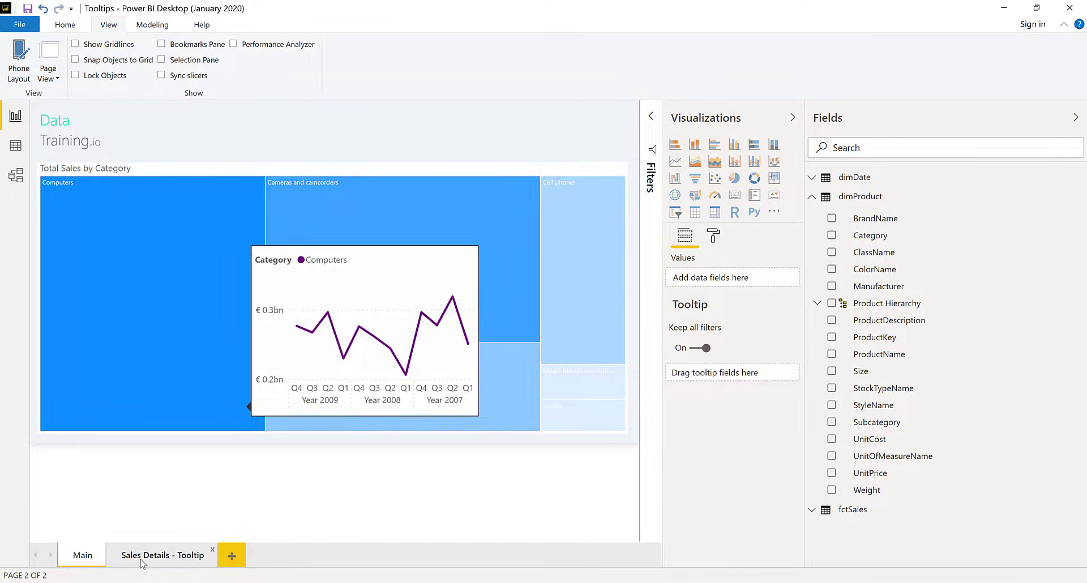
# - Remove Category from the tooltip chart's legend and switch it to a clustered column chart
pyautogui.click(163, 555)
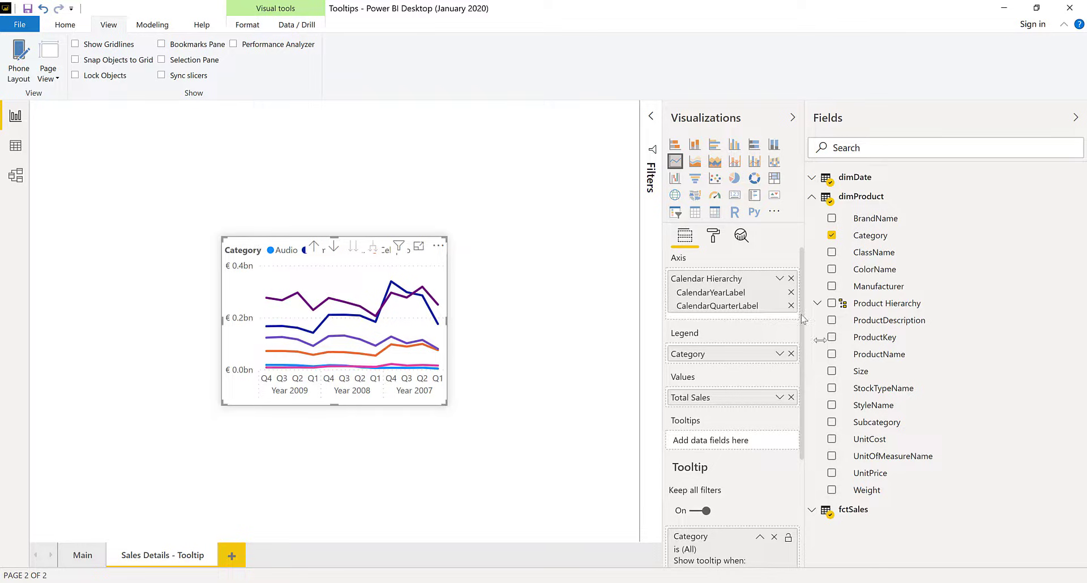
pyautogui.click(789, 353)
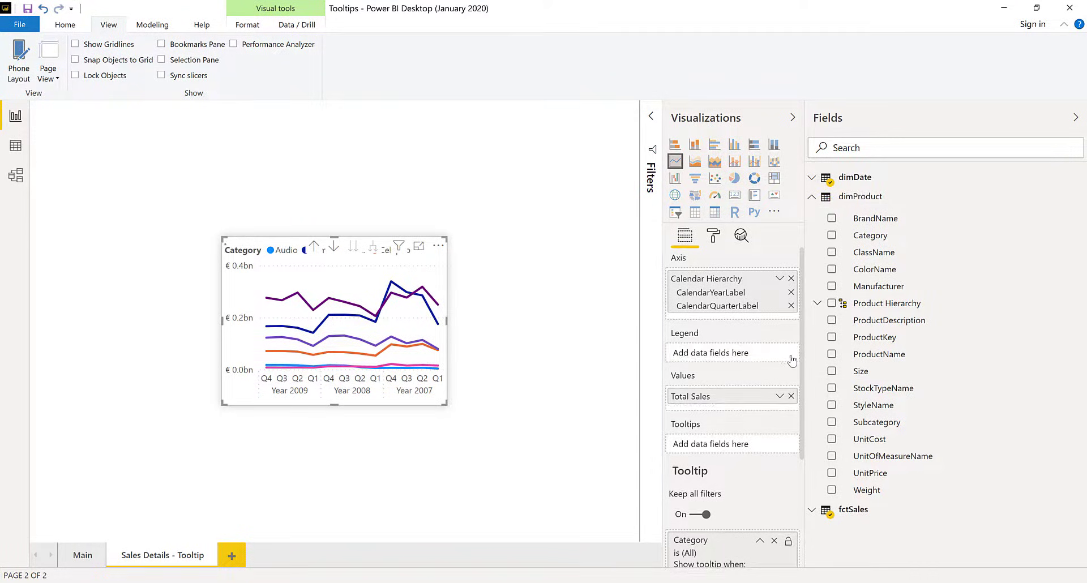
pyautogui.click(694, 144)
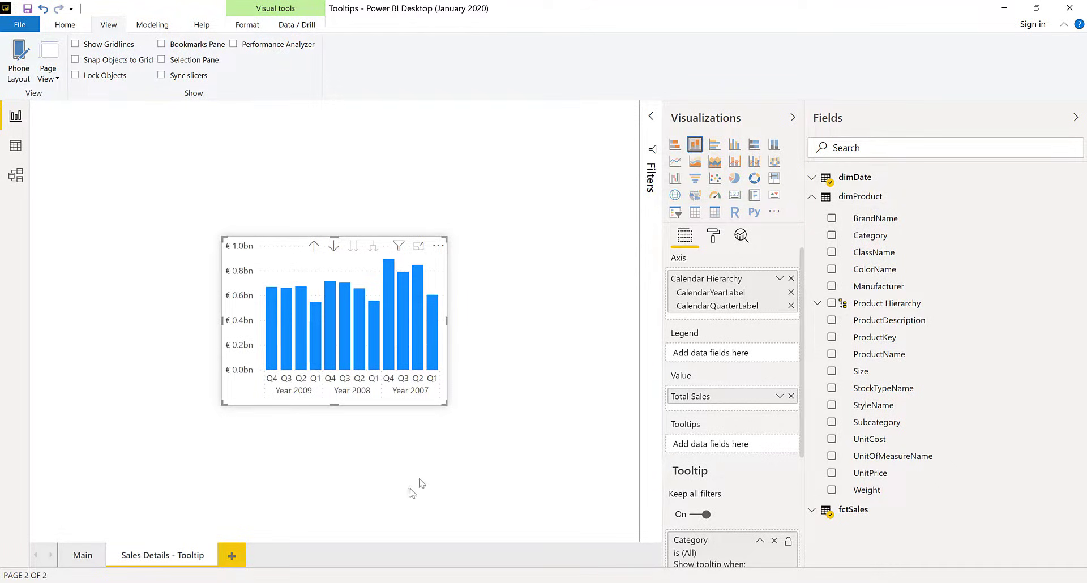
# - Hover Cameras and camcorders and Computers on the Main treemap to see the column-chart tooltip
pyautogui.click(82, 555)
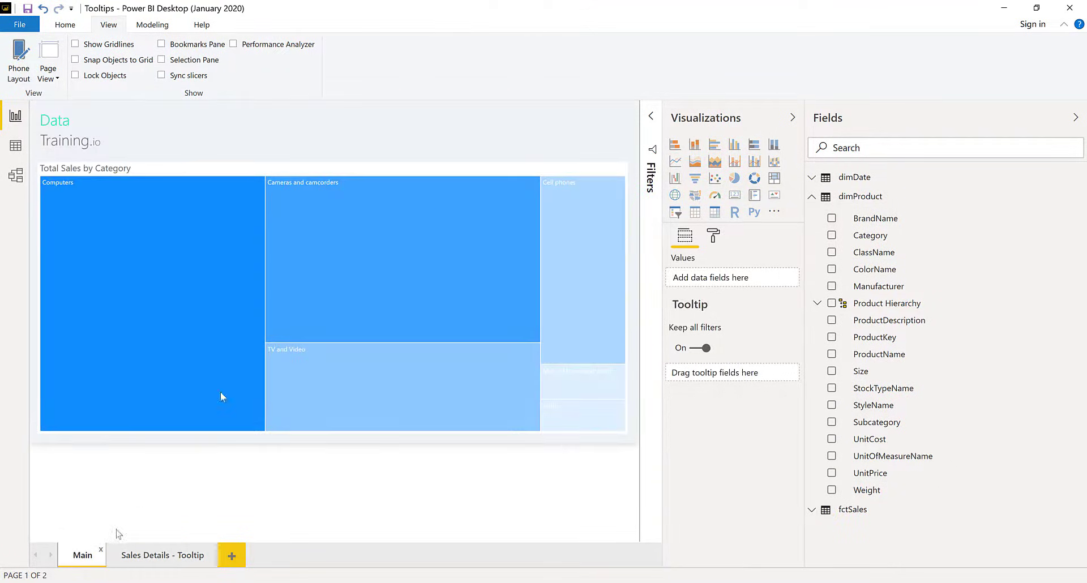
pyautogui.moveTo(398, 225)
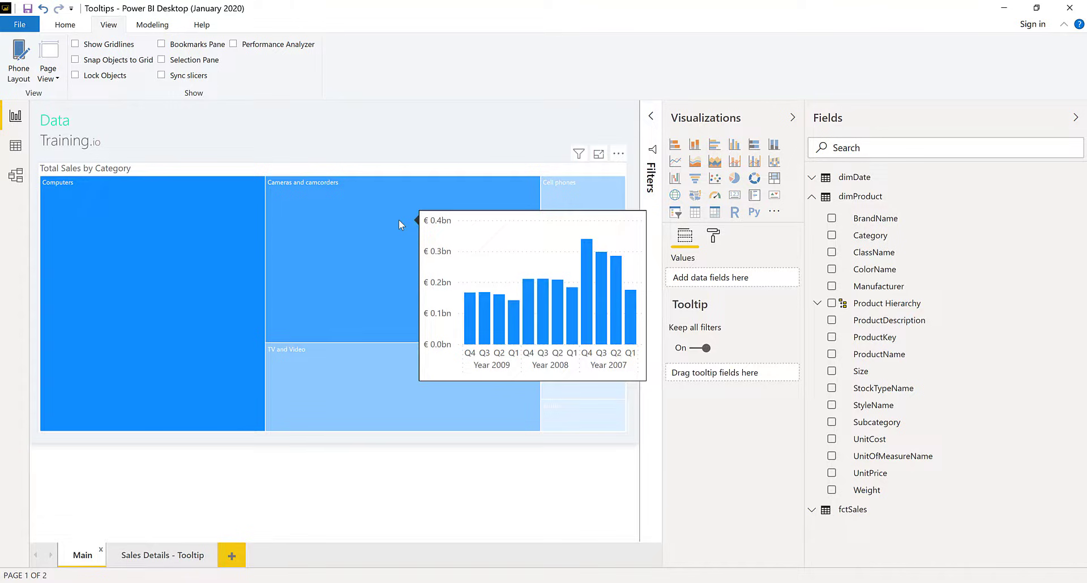
pyautogui.moveTo(143, 274)
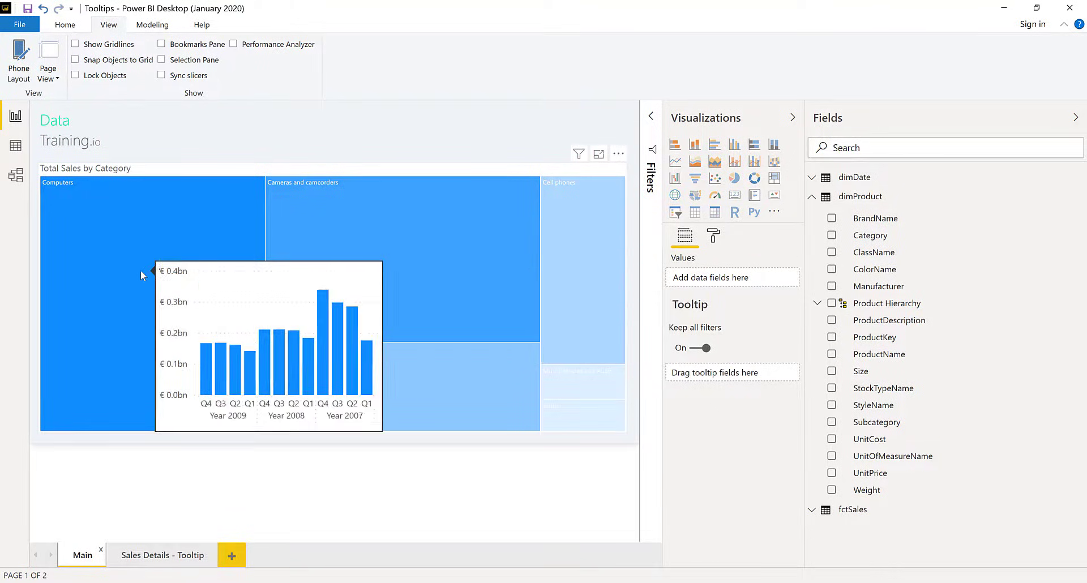
pyautogui.moveTo(142, 270)
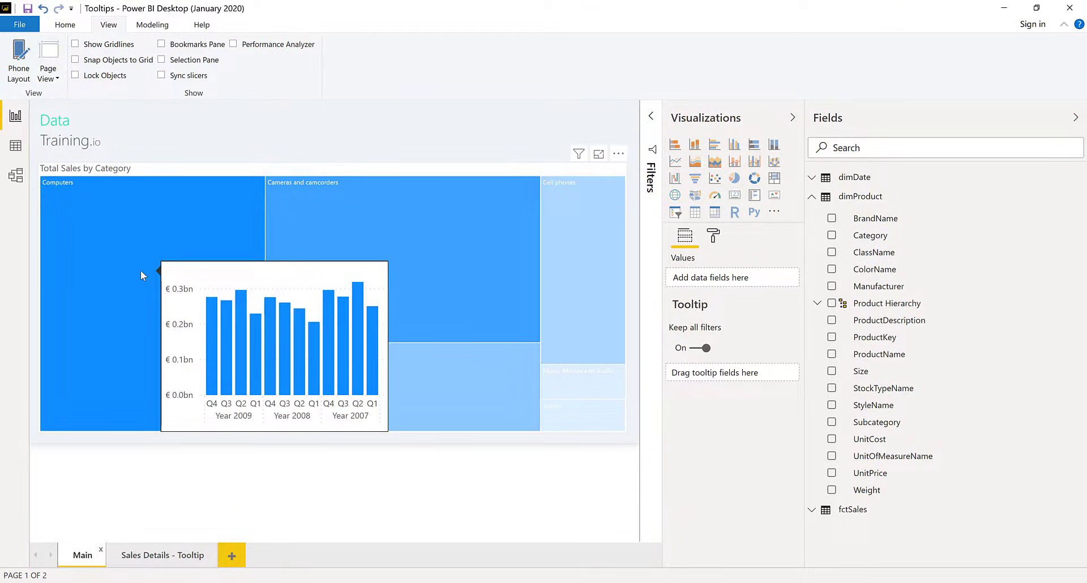